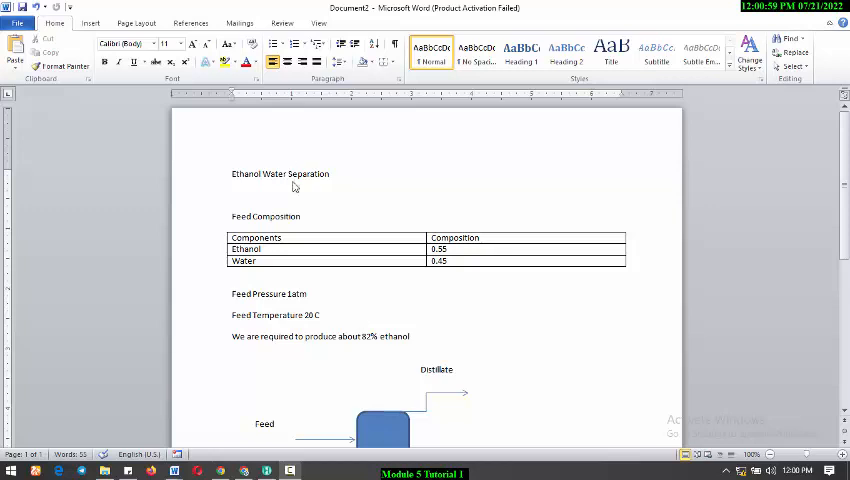
{"action": "mouse_move", "coordinate": [370, 195]}
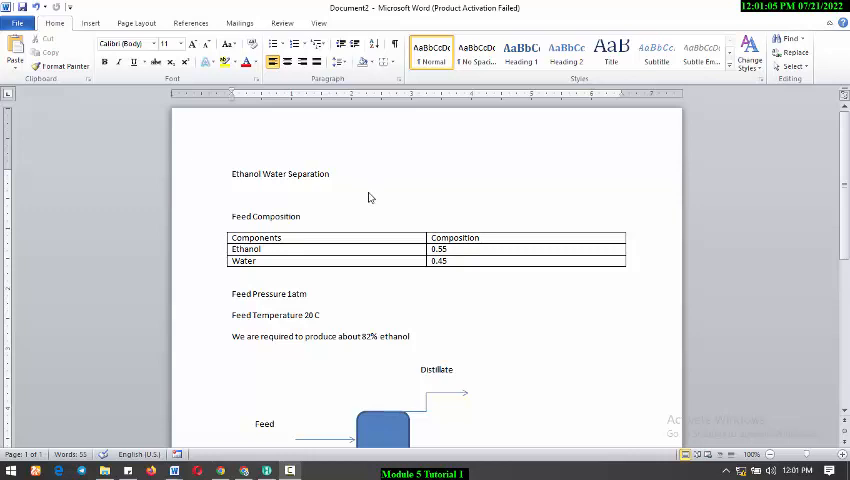
{"action": "mouse_move", "coordinate": [367, 200]}
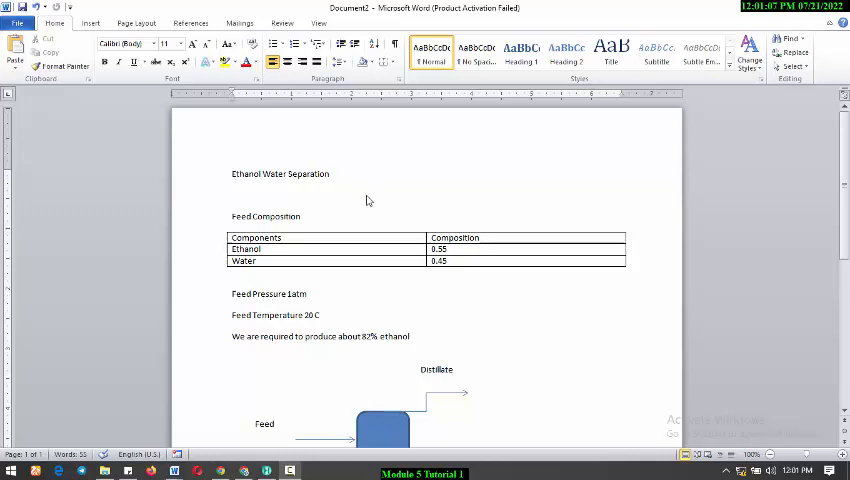
{"action": "mouse_move", "coordinate": [364, 203]}
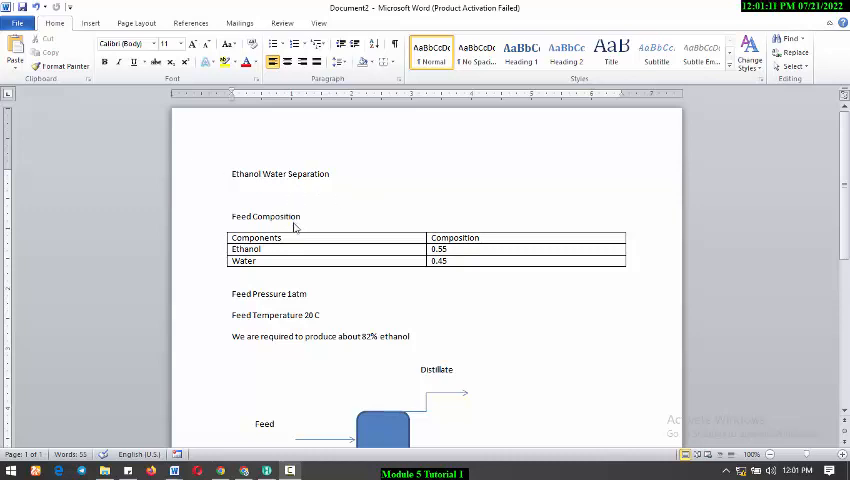
{"action": "mouse_move", "coordinate": [286, 233]}
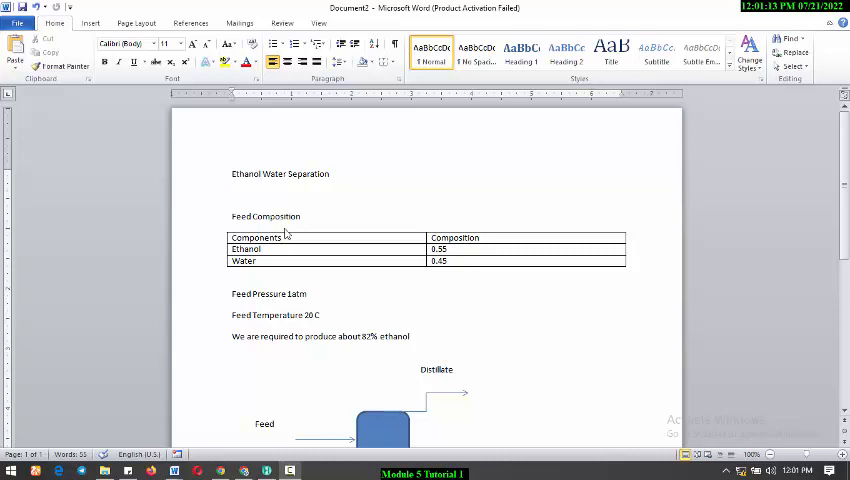
{"action": "mouse_move", "coordinate": [272, 260]}
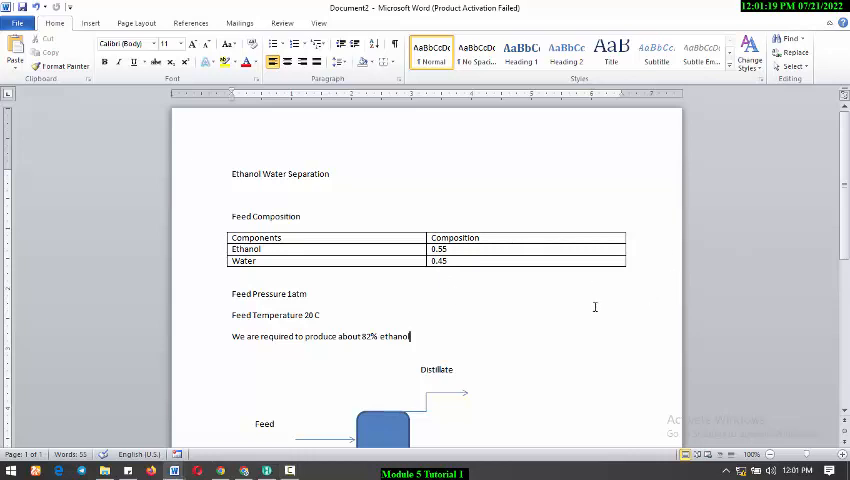
Create Component List 1 and add ethanol from the databank search
{"action": "scroll", "scroll_direction": "down", "scroll_amount": 3}
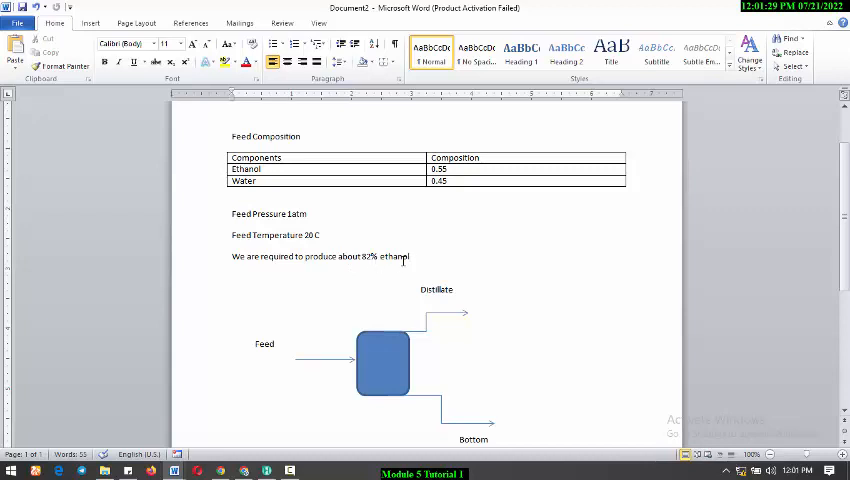
{"action": "scroll", "scroll_direction": "down", "scroll_amount": 3}
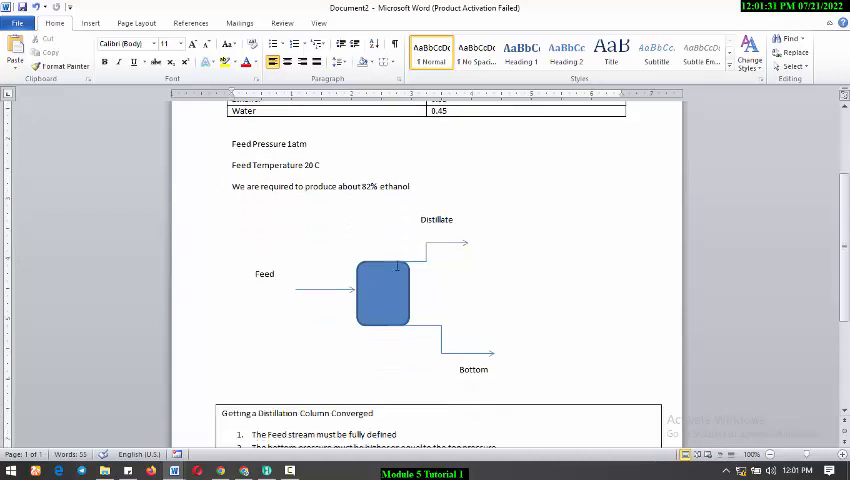
{"action": "scroll", "scroll_direction": "down", "scroll_amount": 3}
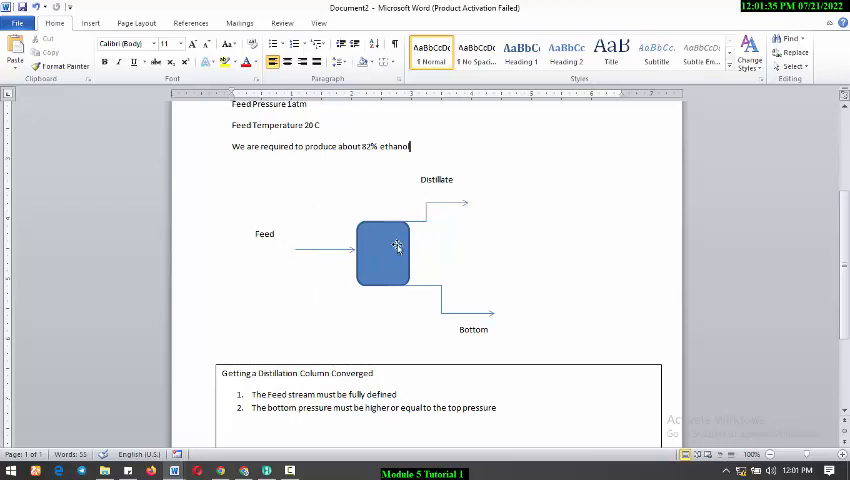
{"action": "mouse_move", "coordinate": [497, 315]}
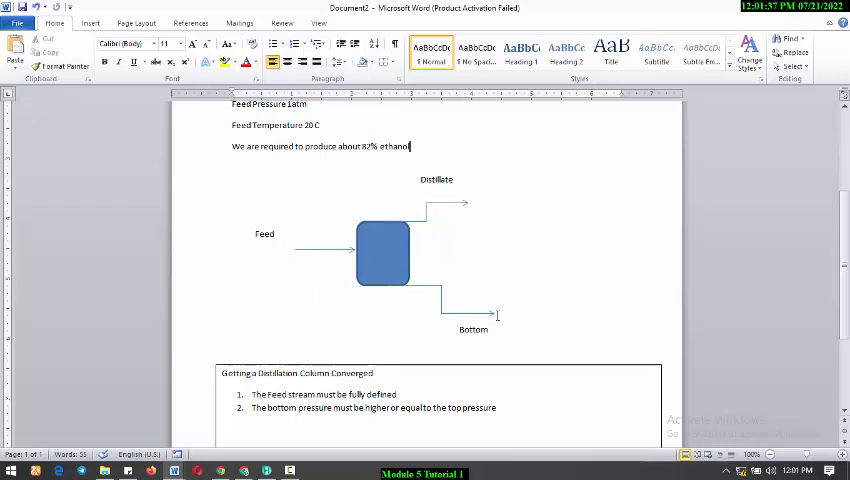
{"action": "scroll", "scroll_direction": "down", "scroll_amount": 3}
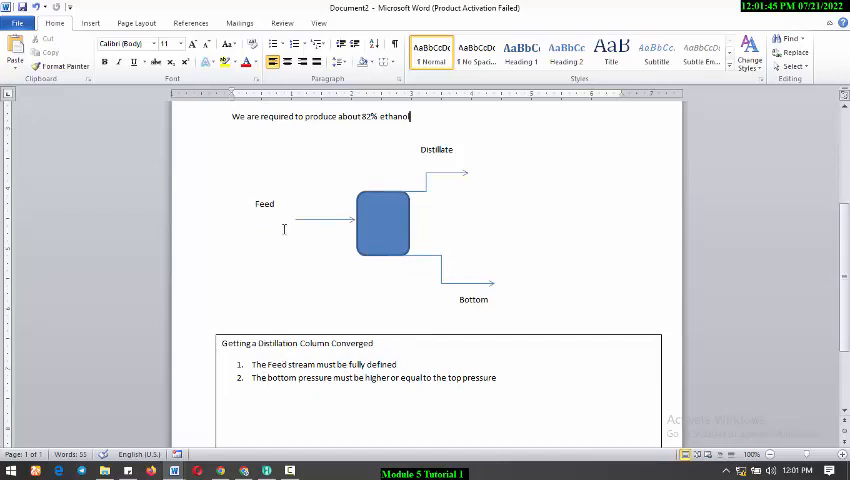
{"action": "mouse_move", "coordinate": [281, 239]}
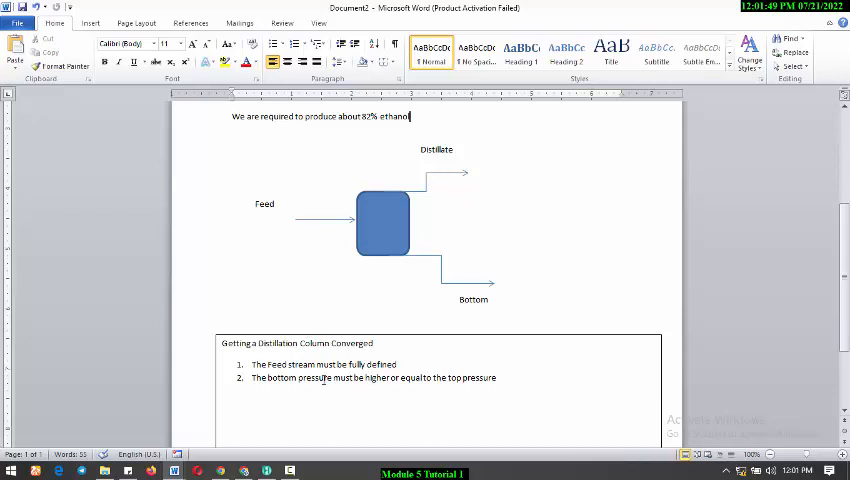
{"action": "mouse_move", "coordinate": [481, 307]}
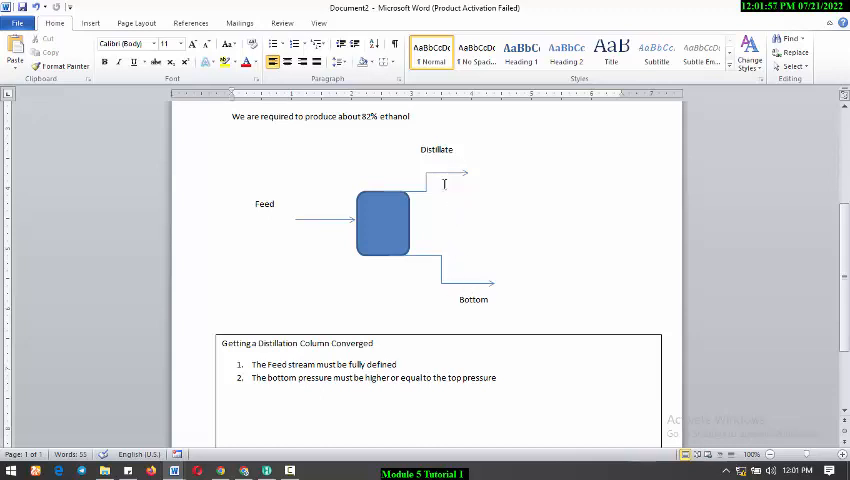
{"action": "mouse_move", "coordinate": [459, 178]}
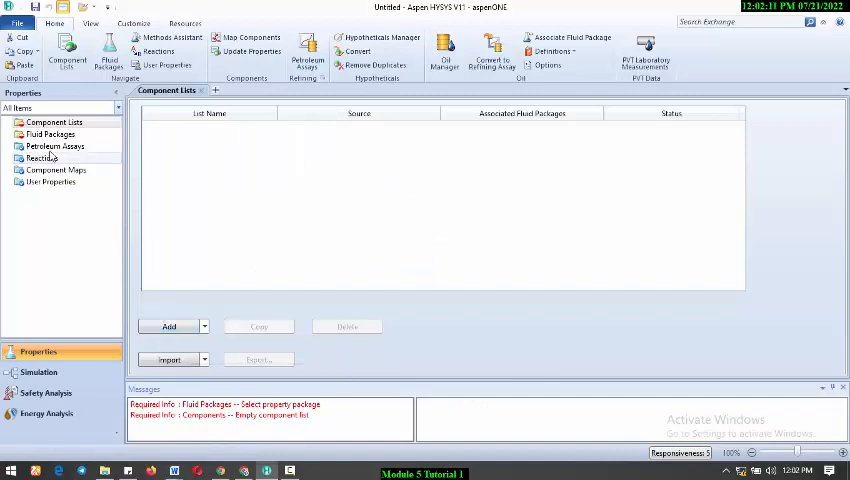
{"action": "left_click", "coordinate": [168, 326]}
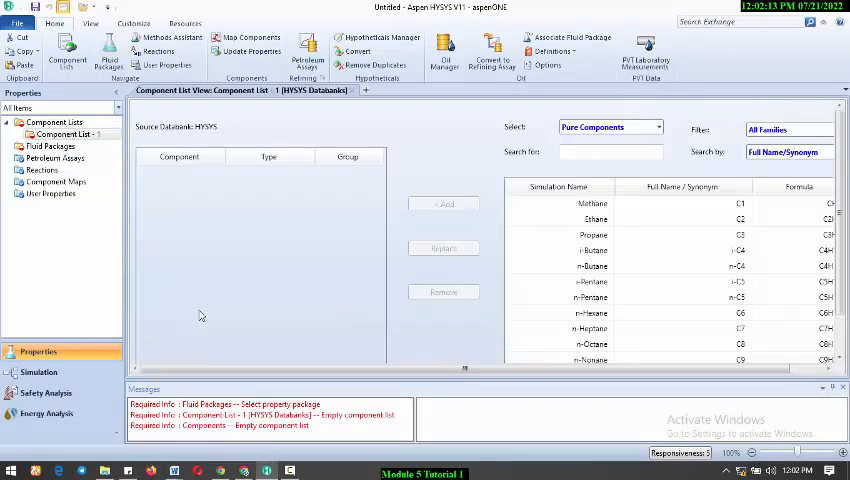
{"action": "left_click", "coordinate": [610, 151]}
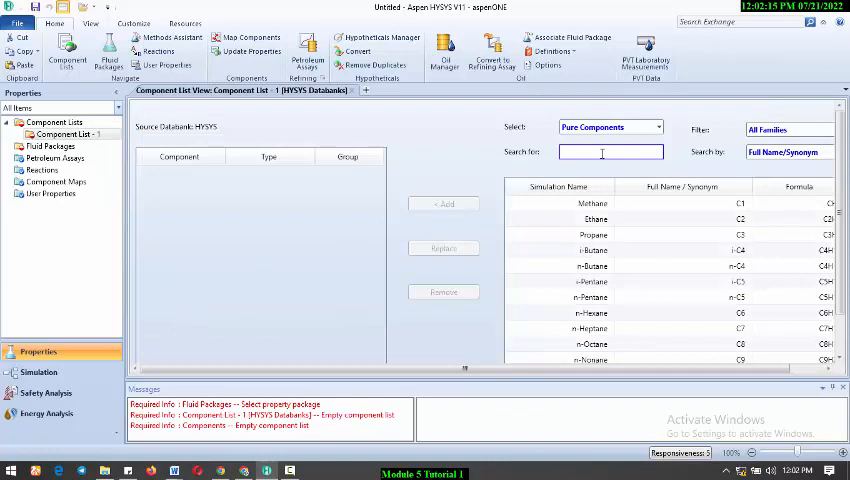
{"action": "type", "text": "ethanol"}
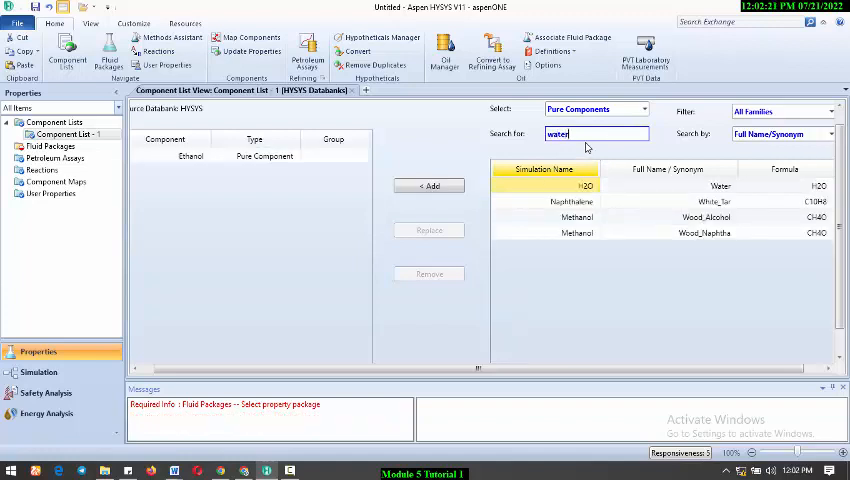
{"action": "left_click", "coordinate": [428, 186]}
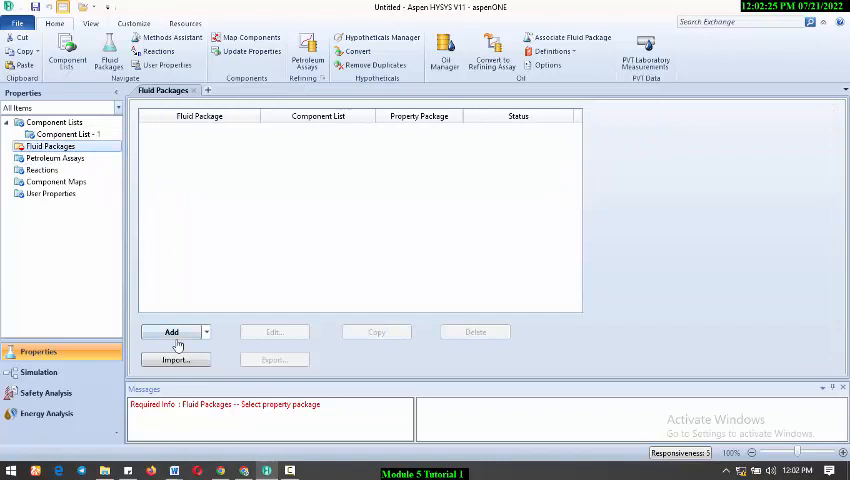
Add fluid package Basis-1 using the GCEOS property package
{"action": "left_click", "coordinate": [170, 331]}
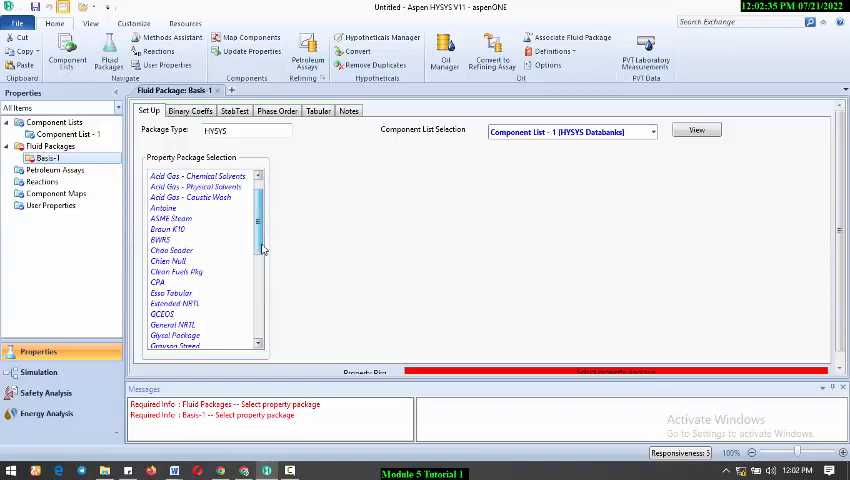
{"action": "scroll", "scroll_direction": "down", "scroll_amount": 3}
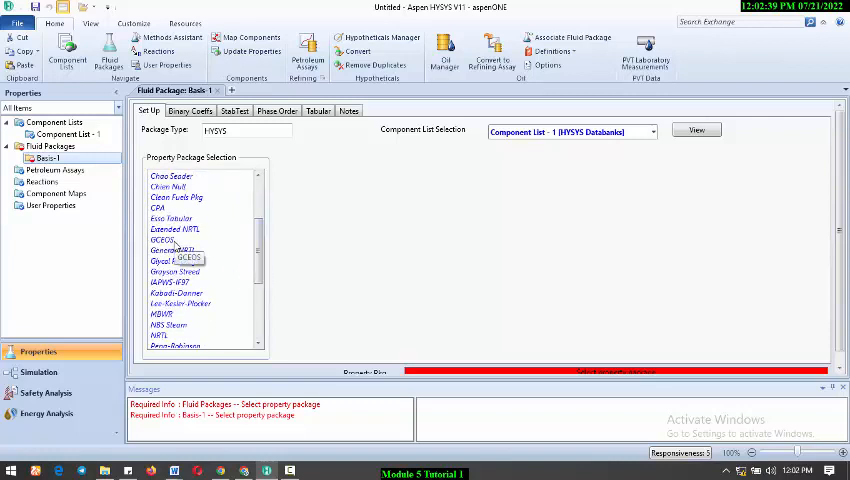
{"action": "left_click", "coordinate": [163, 239]}
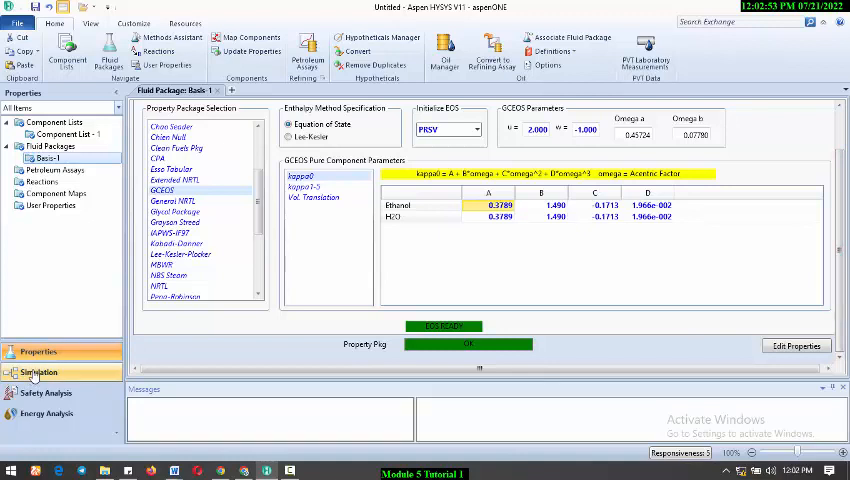
Give stream 1 mole fractions of 0.55 ethanol and 0.45 water on the flowsheet
{"action": "left_click", "coordinate": [40, 369]}
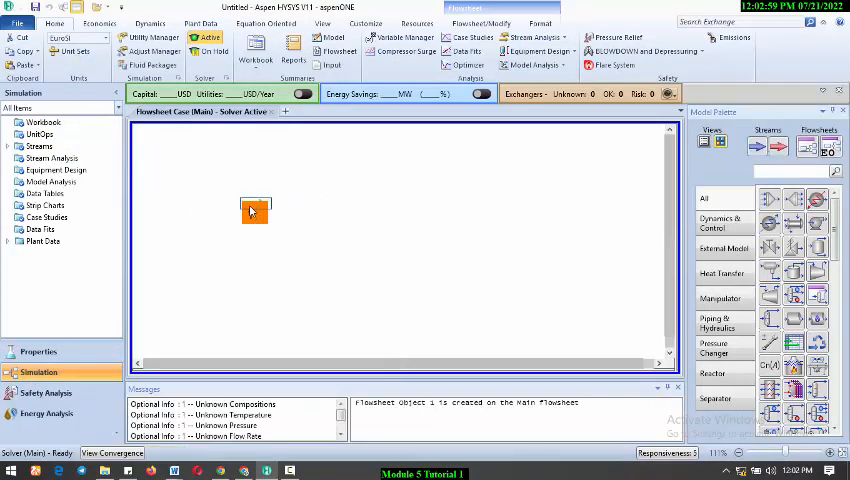
{"action": "double_click", "coordinate": [254, 210]}
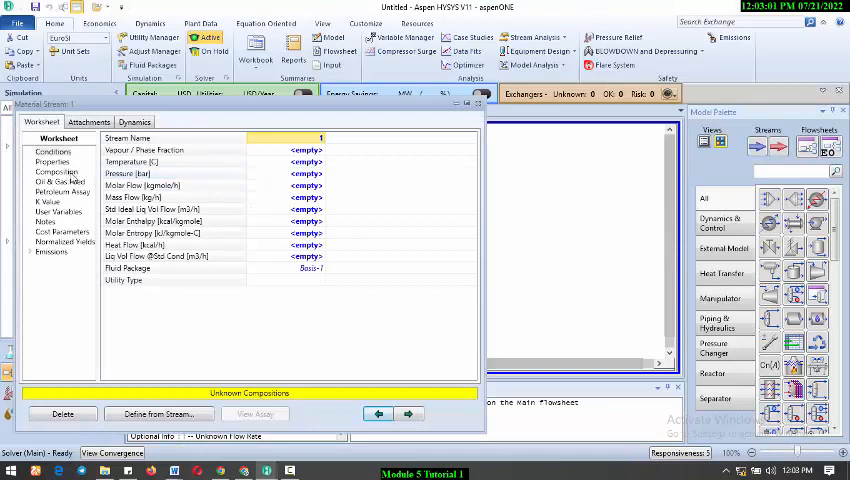
{"action": "left_click", "coordinate": [54, 173]}
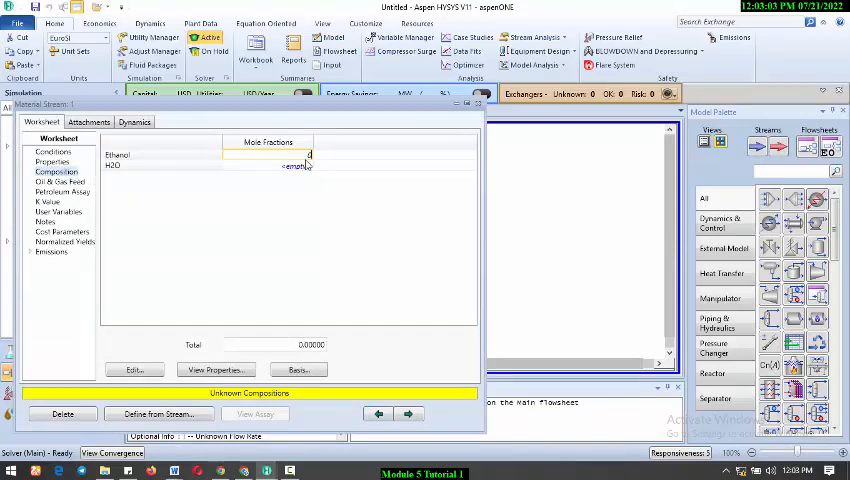
{"action": "type", "text": "0.550"}
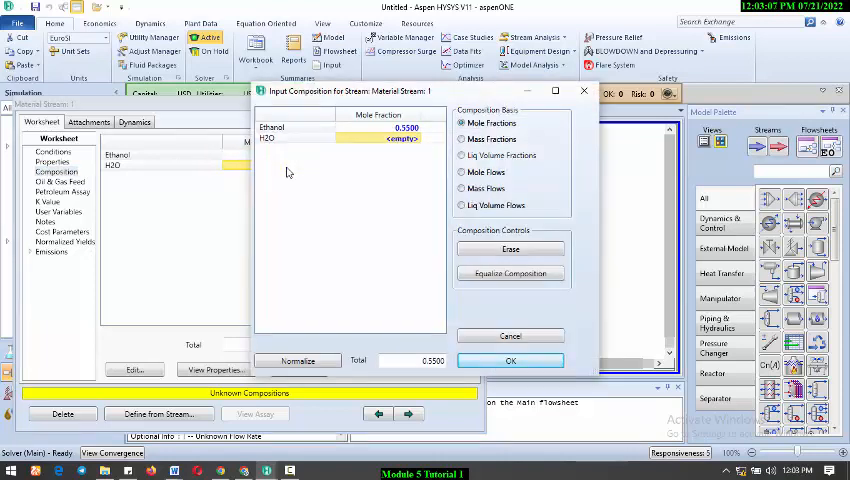
{"action": "type", "text": "0.4500"}
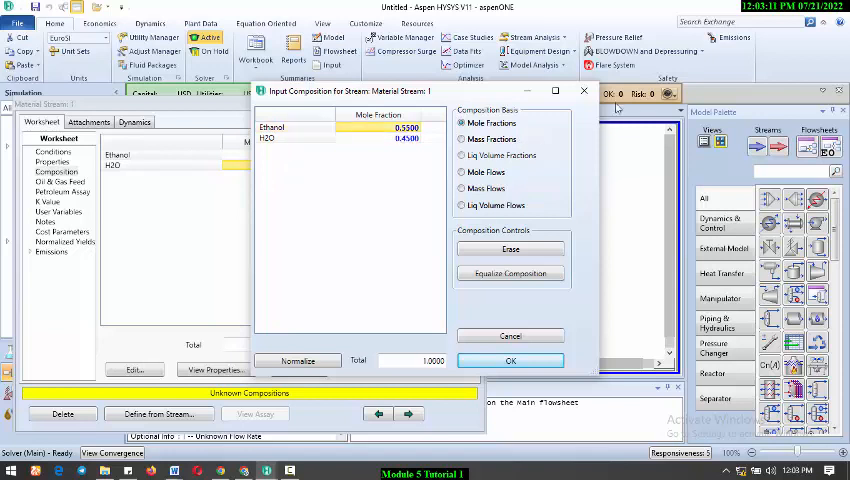
{"action": "left_click", "coordinate": [510, 360]}
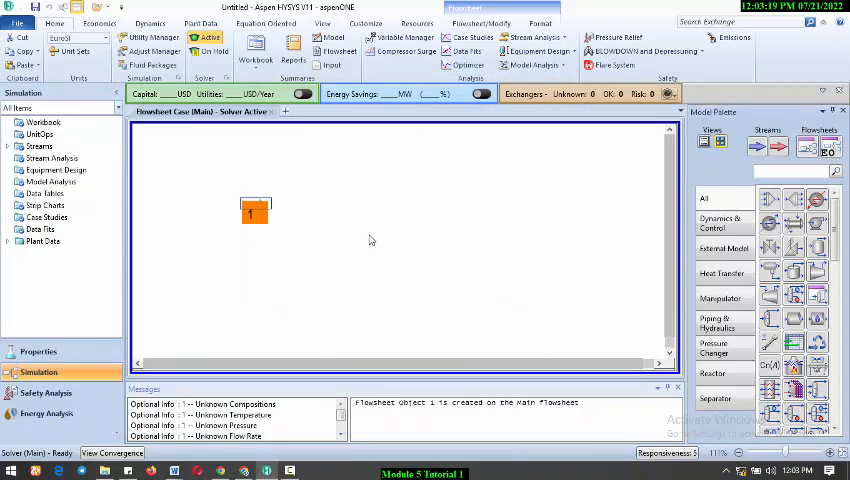
{"action": "mouse_move", "coordinate": [365, 241]}
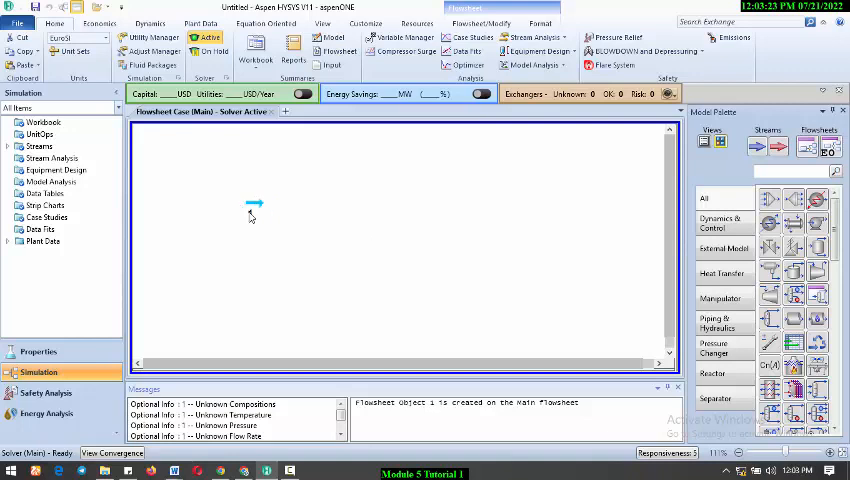
{"action": "mouse_move", "coordinate": [253, 213]}
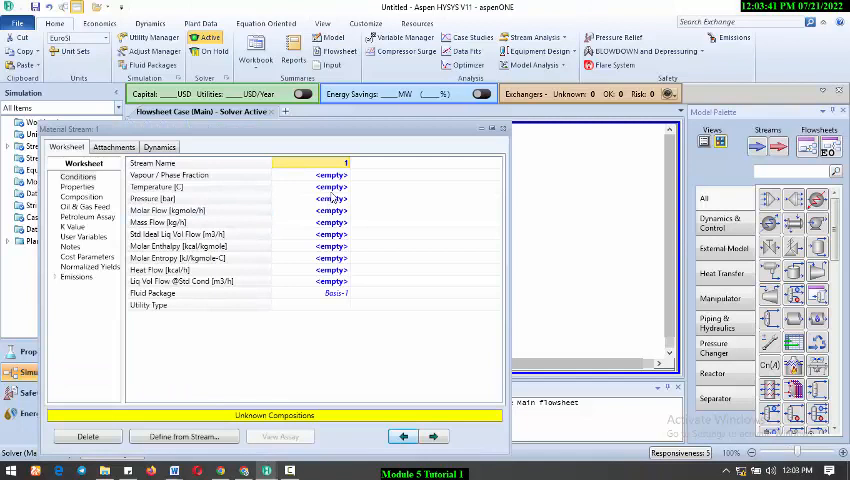
{"action": "mouse_move", "coordinate": [90, 207]}
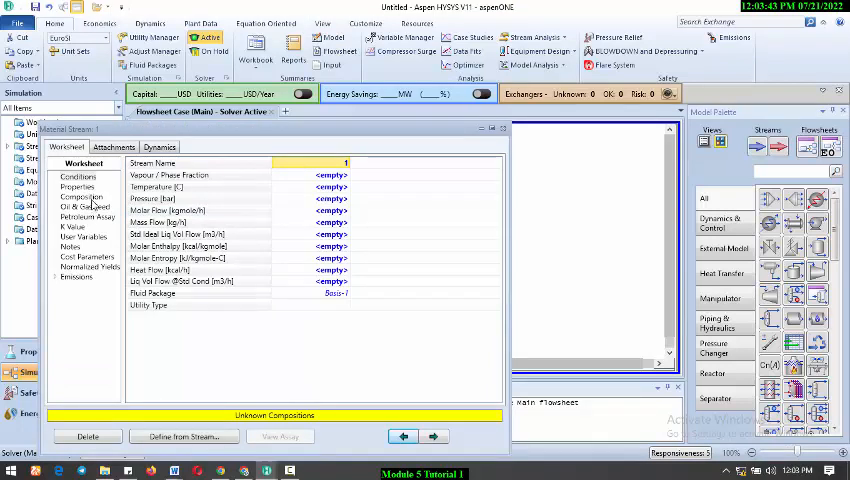
Set stream 1 to 20 °C, 1.013 bar and 1000 kgmole/h molar flow
{"action": "left_click", "coordinate": [330, 187]}
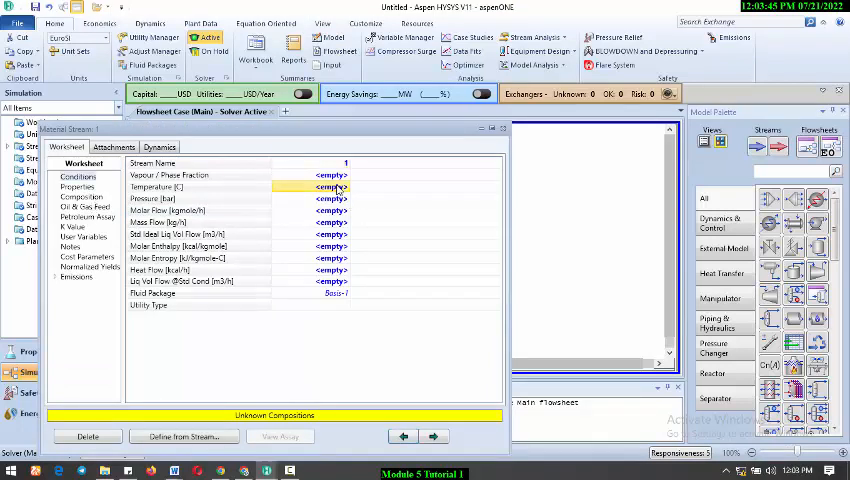
{"action": "left_click", "coordinate": [330, 187]}
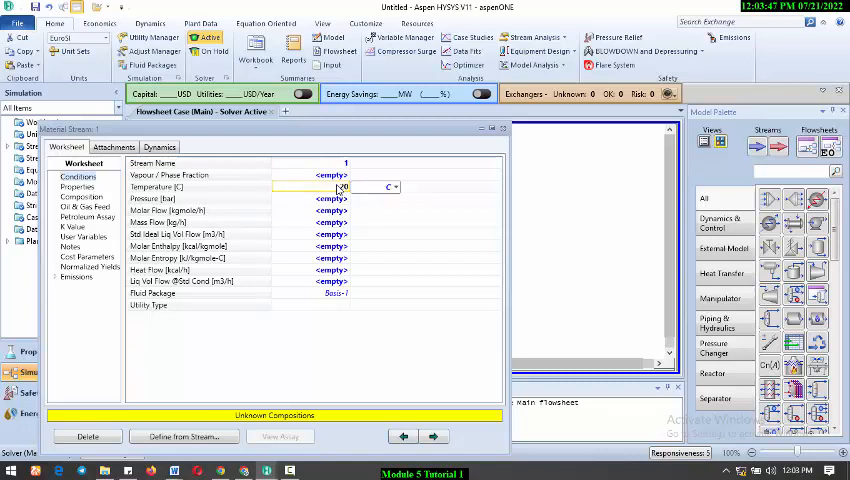
{"action": "type", "text": "20.00"}
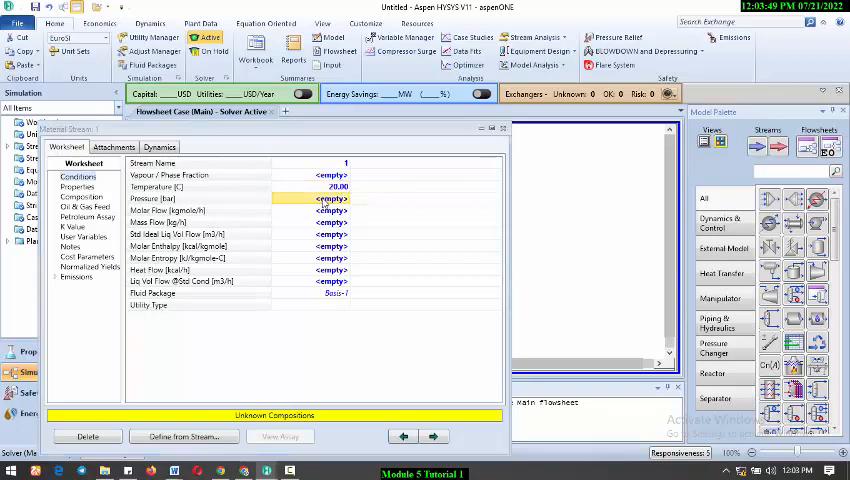
{"action": "left_click", "coordinate": [345, 198]}
{"action": "type", "text": "1.013"}
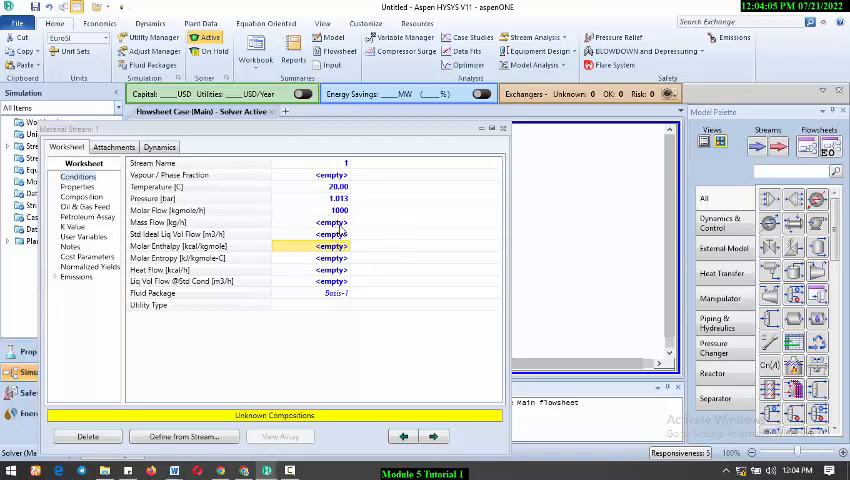
{"action": "left_click", "coordinate": [82, 197]}
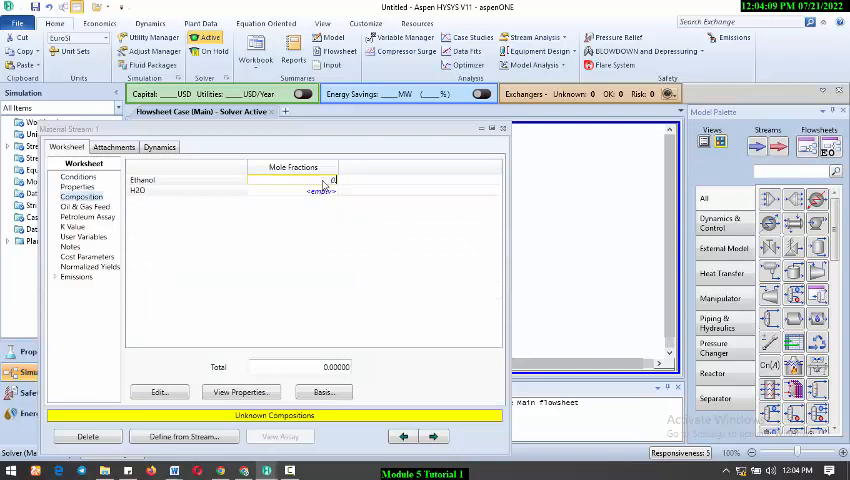
Enter 0.55 ethanol / 0.45 water composition, rename the stream Feed, and close it
{"action": "type", "text": "0.5500"}
{"action": "type", "text": "0.45"}
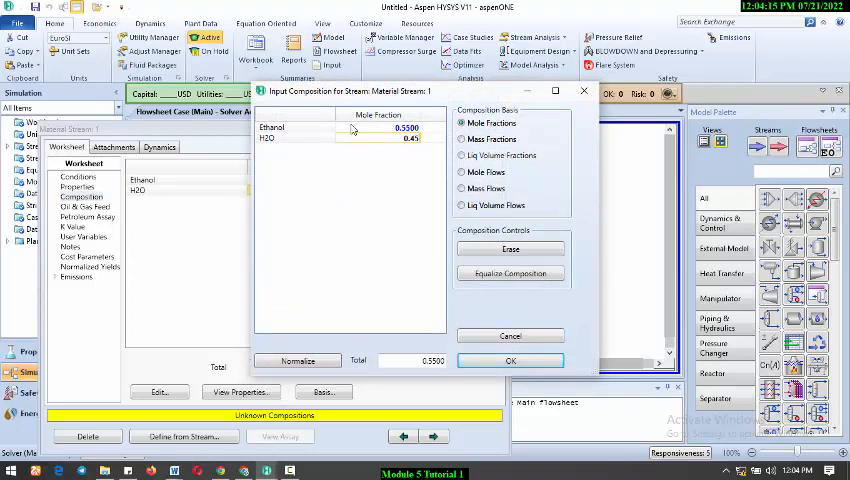
{"action": "left_click", "coordinate": [510, 360]}
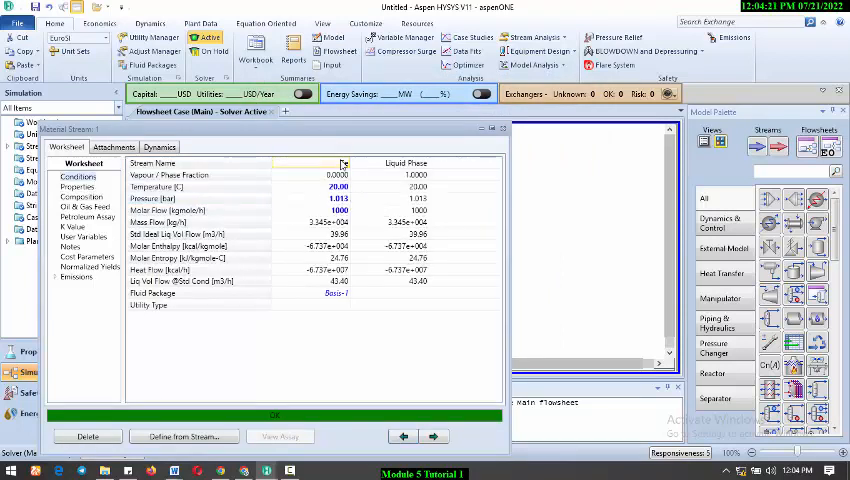
{"action": "type", "text": "Feed"}
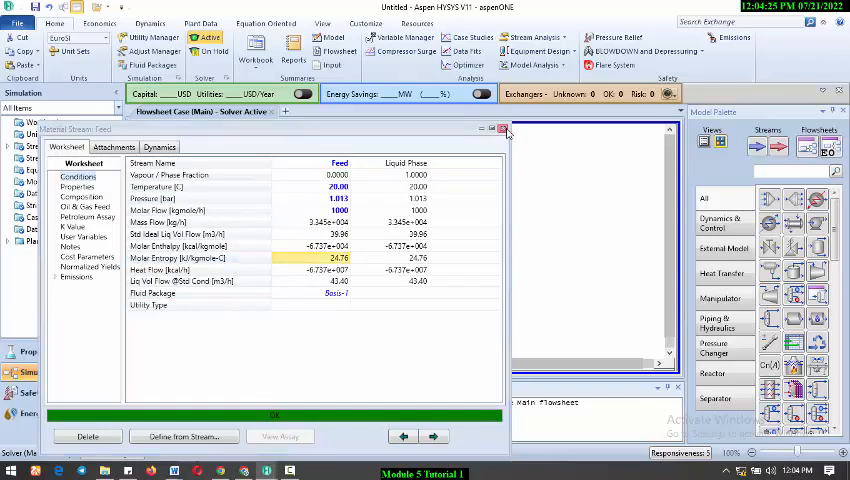
{"action": "left_click", "coordinate": [503, 129]}
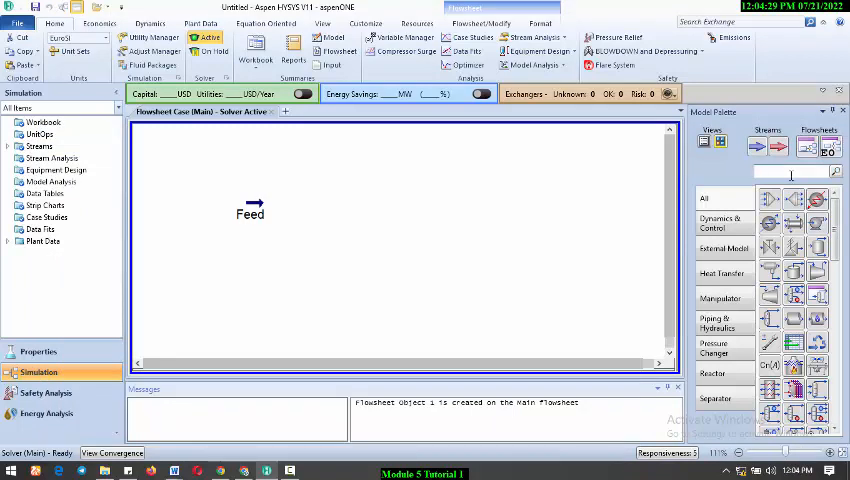
Place column T-100 with Feed inlet, Cond Q and Reb Q energy streams, and a total condenser
{"action": "type", "text": "dis"}
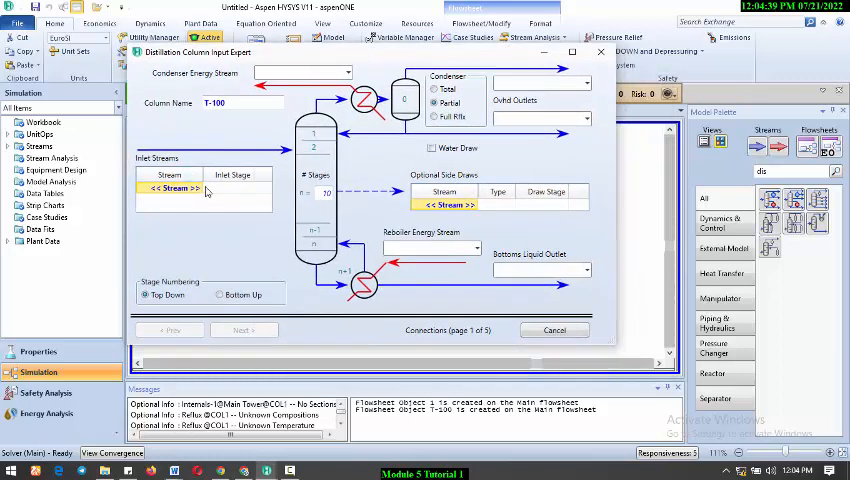
{"action": "mouse_move", "coordinate": [284, 216]}
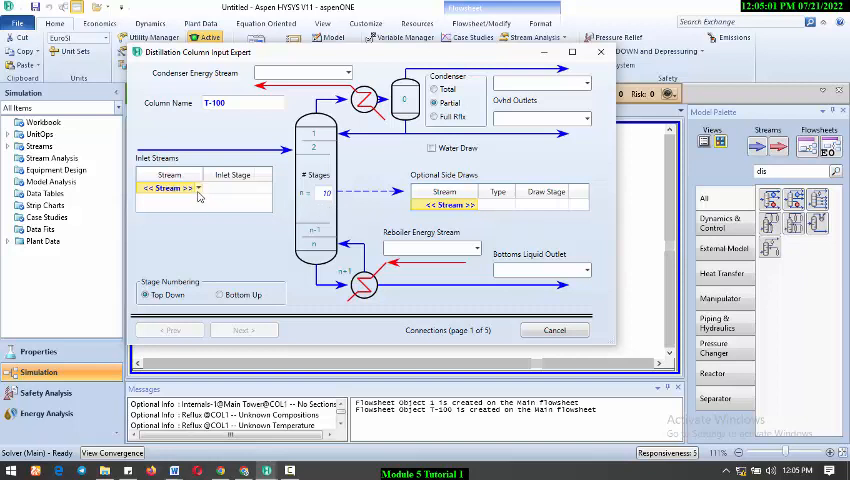
{"action": "mouse_move", "coordinate": [198, 196]}
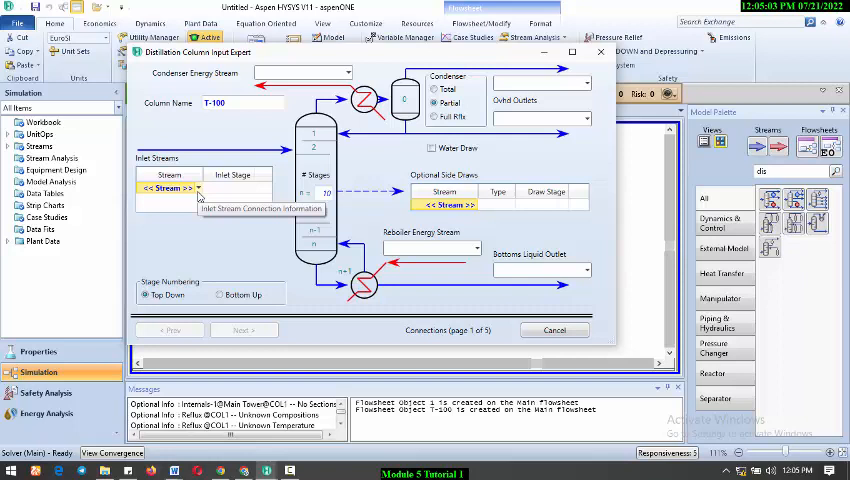
{"action": "left_click", "coordinate": [199, 188]}
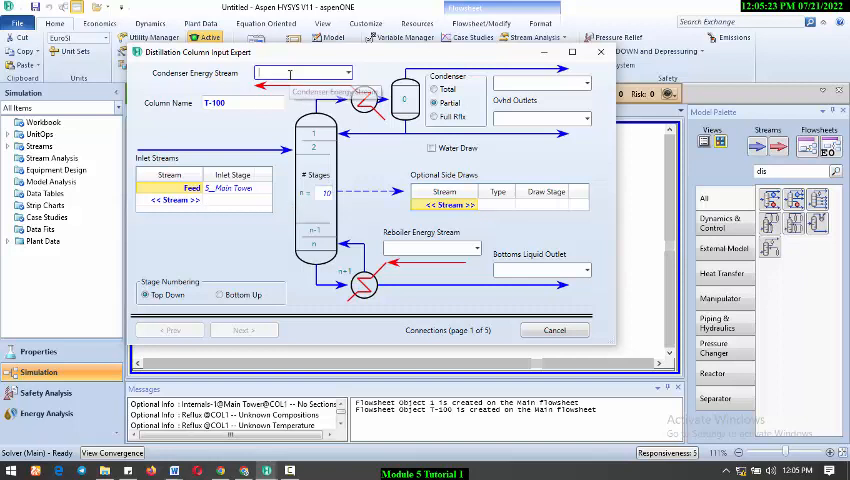
{"action": "type", "text": "Cond Q"}
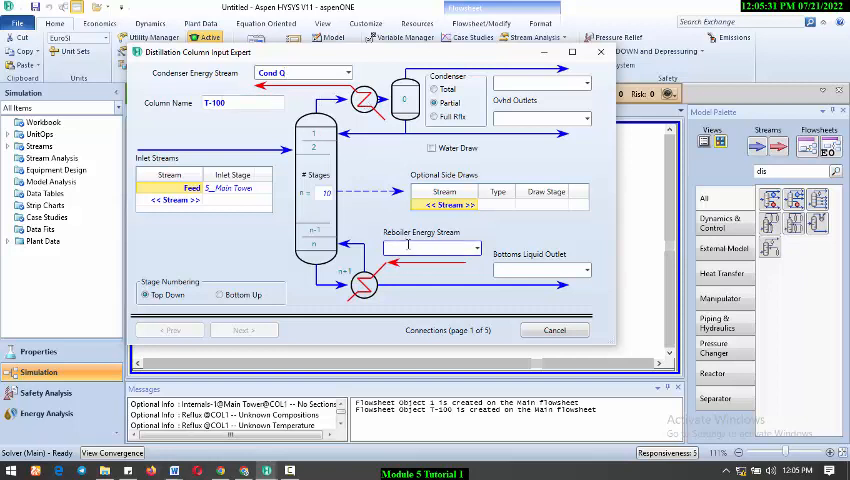
{"action": "type", "text": "Re"}
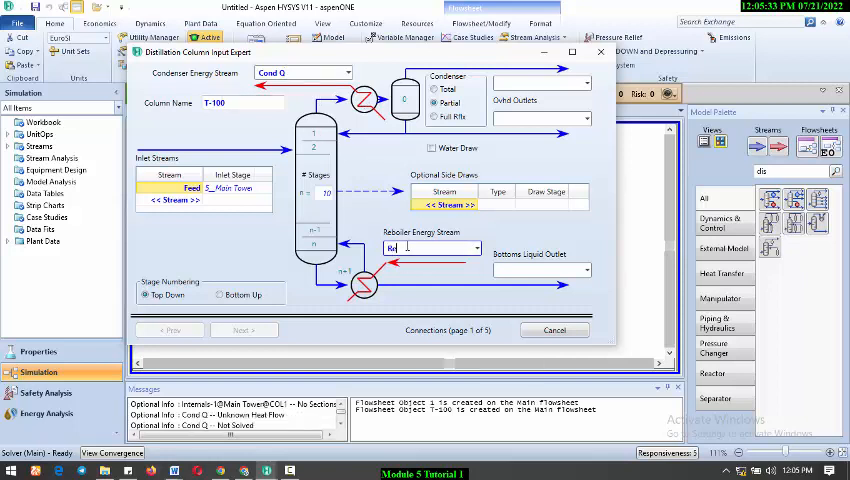
{"action": "type", "text": "Reb Q"}
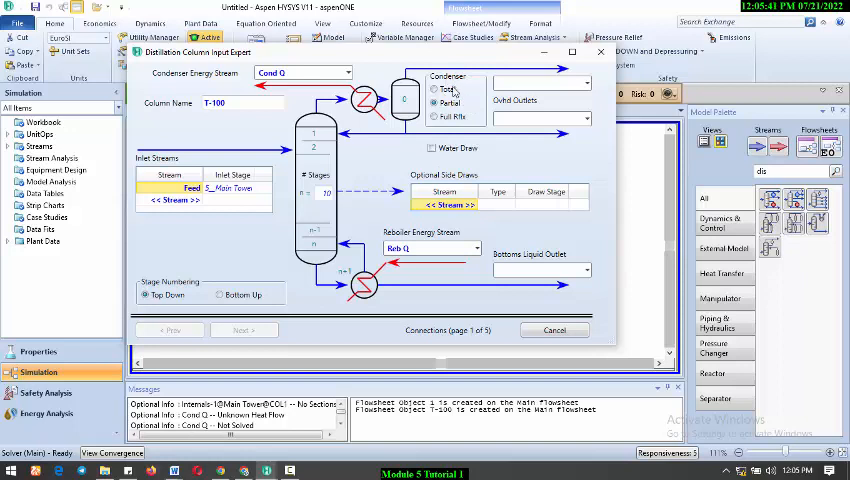
{"action": "left_click", "coordinate": [434, 117]}
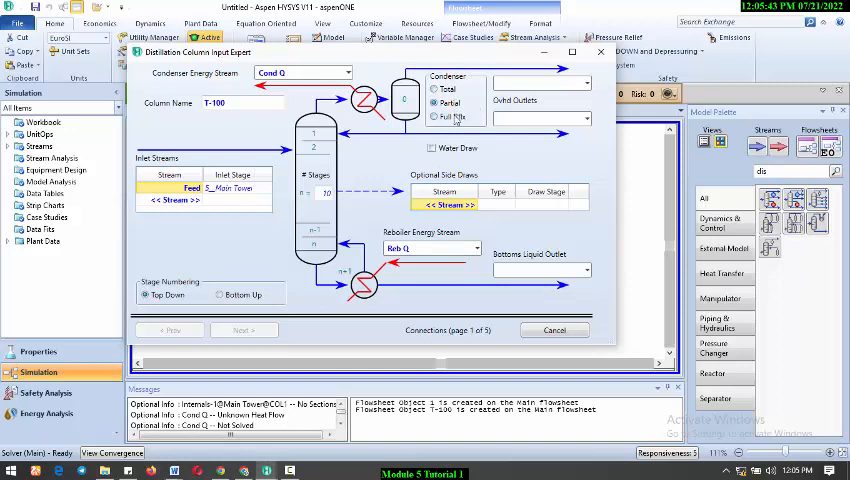
{"action": "left_click", "coordinate": [434, 90]}
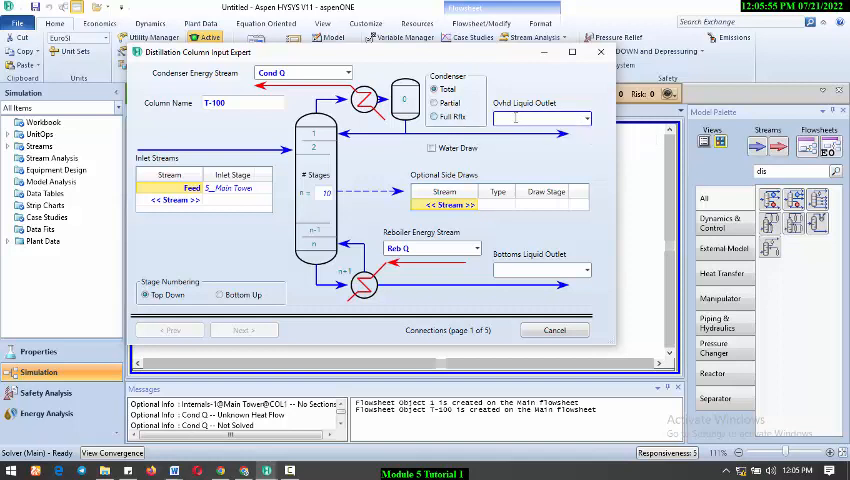
Keep the total condenser and name the overhead liquid product Ethanol
{"action": "left_click", "coordinate": [431, 103]}
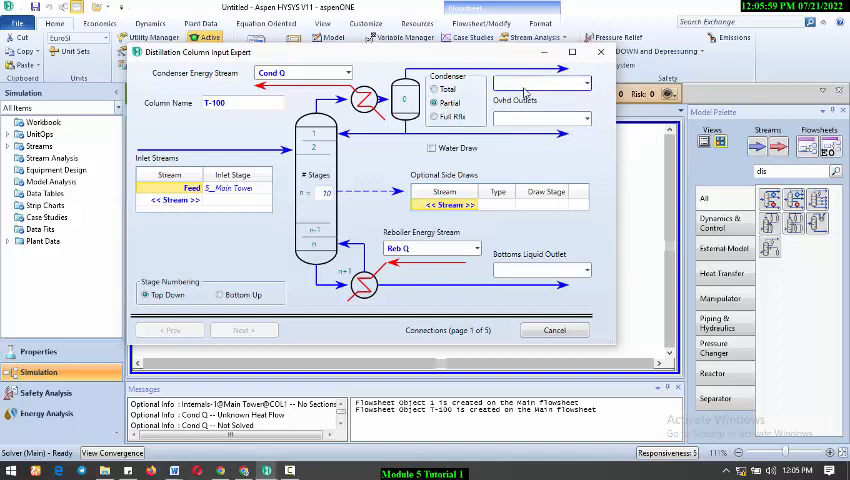
{"action": "left_click", "coordinate": [434, 117]}
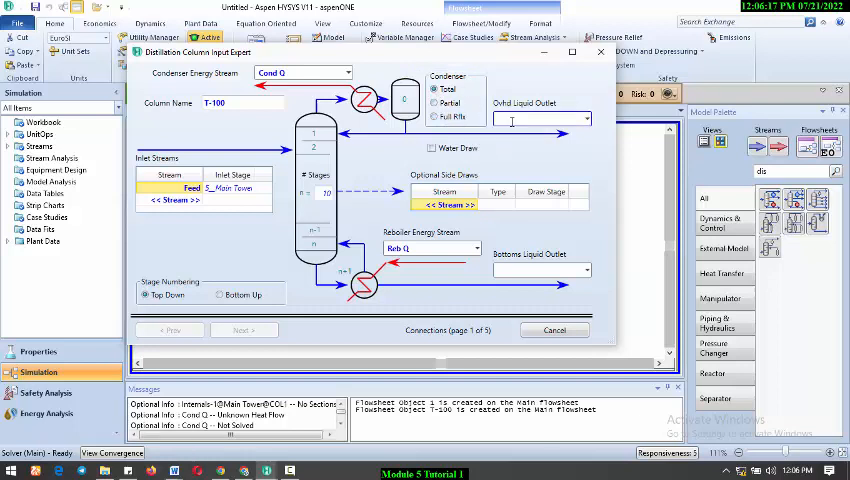
{"action": "type", "text": "Et"}
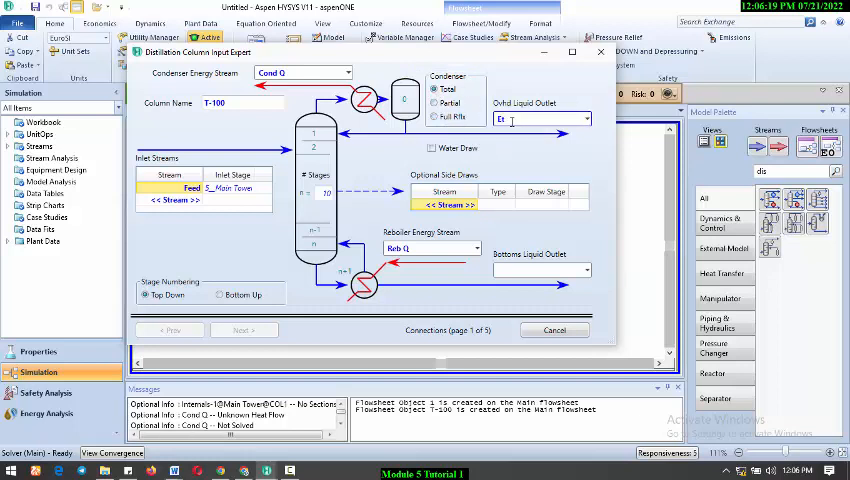
{"action": "type", "text": "Ethanol"}
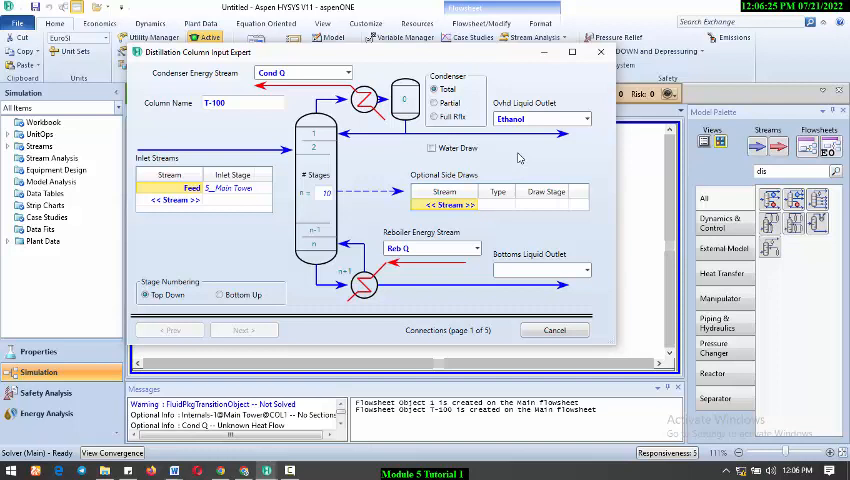
{"action": "mouse_move", "coordinate": [519, 155]}
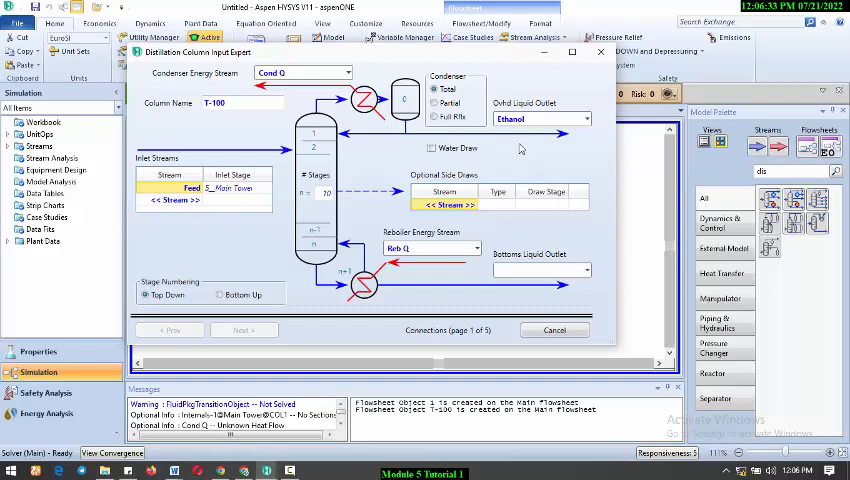
{"action": "mouse_move", "coordinate": [481, 256]}
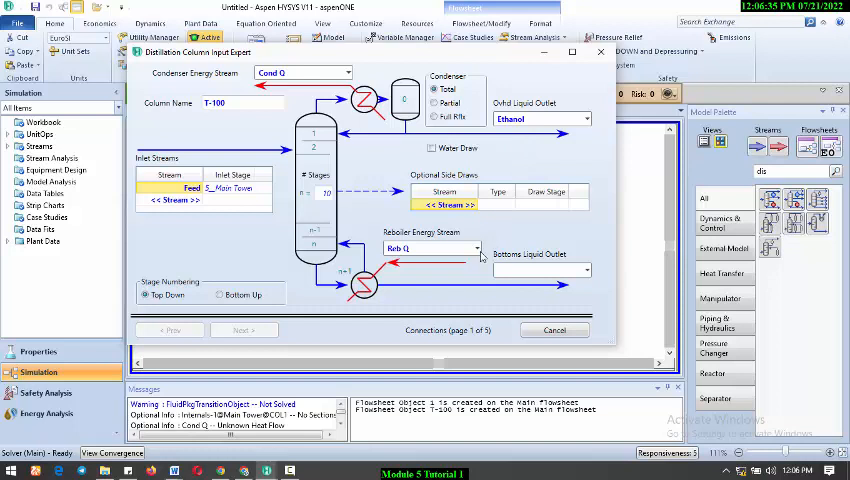
Name the bottoms liquid product Water and advance to the reboiler page
{"action": "left_click", "coordinate": [540, 270]}
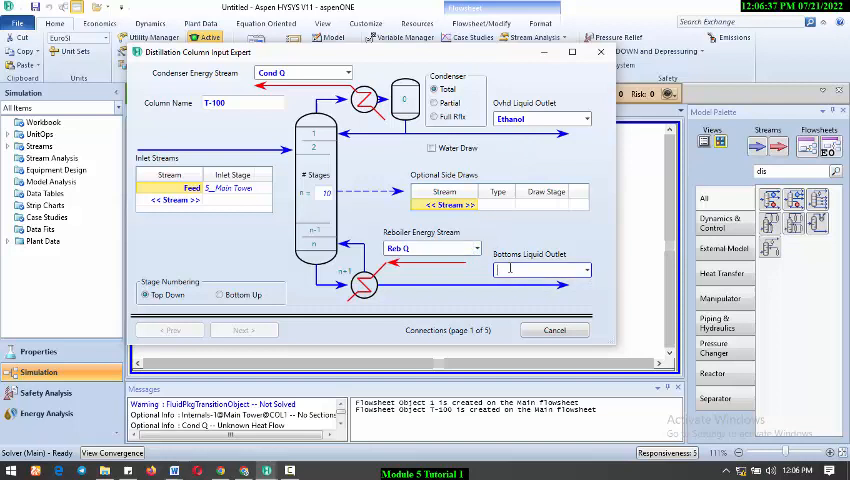
{"action": "type", "text": "Water"}
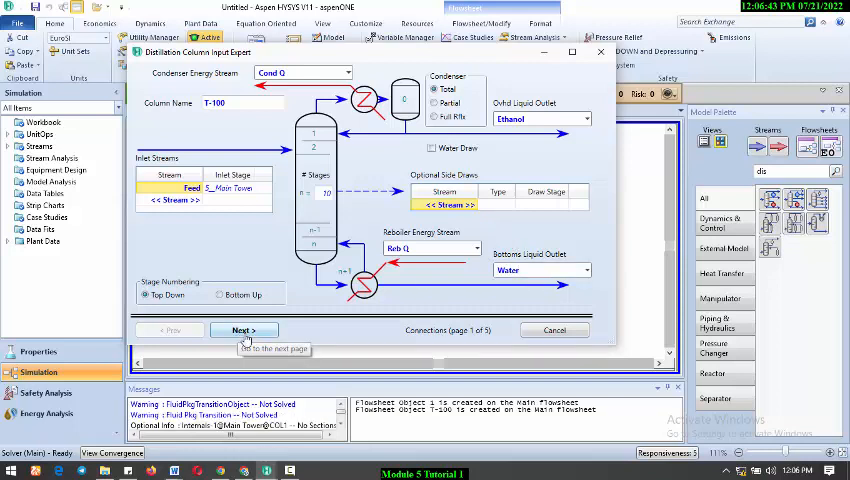
{"action": "left_click", "coordinate": [243, 330]}
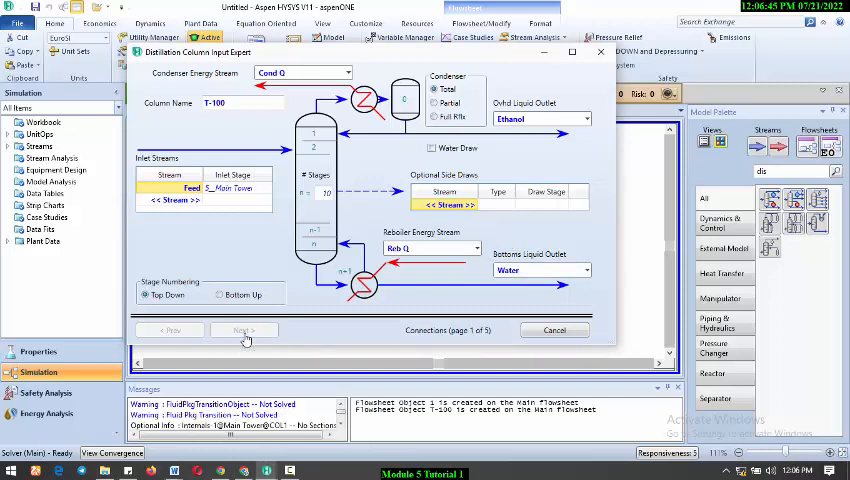
{"action": "left_click", "coordinate": [243, 330]}
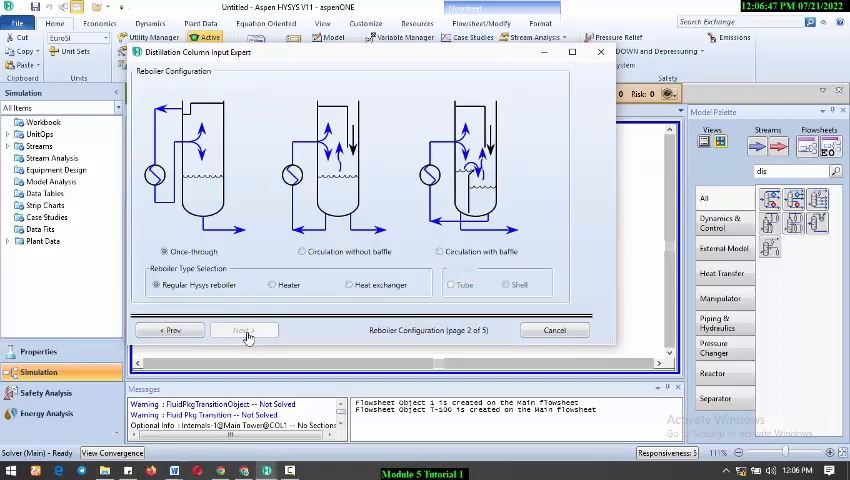
{"action": "left_click", "coordinate": [244, 330]}
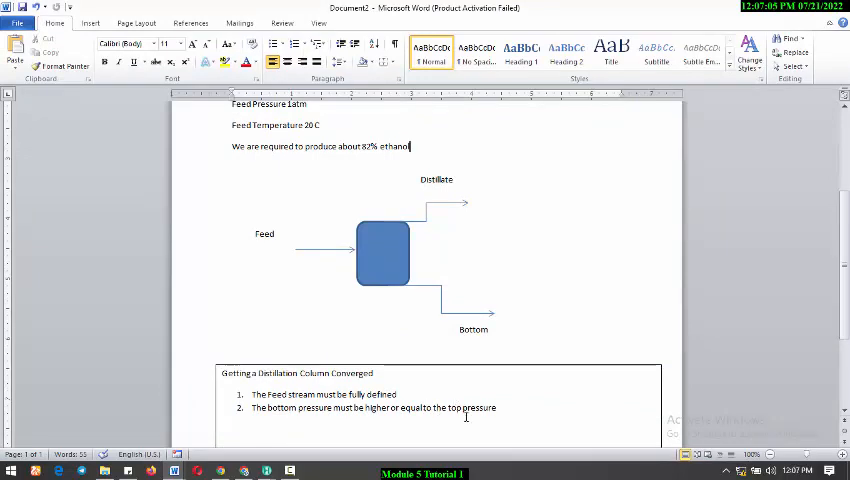
{"action": "scroll", "scroll_direction": "down", "scroll_amount": 3}
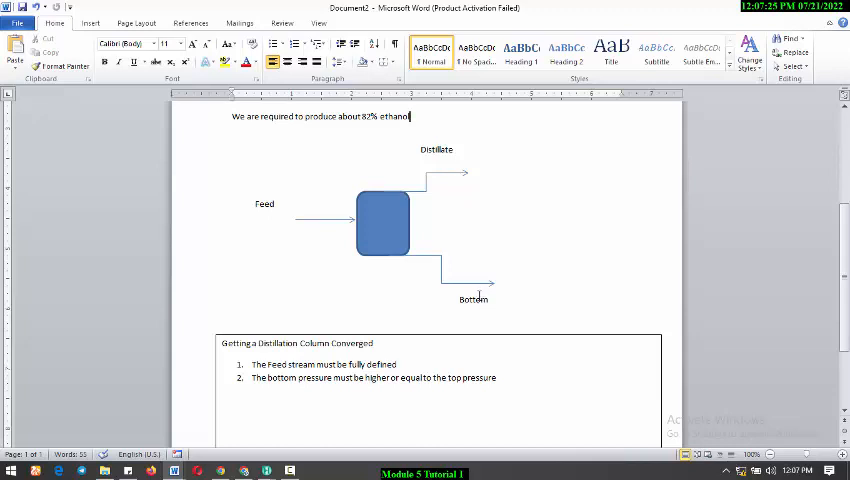
{"action": "mouse_move", "coordinate": [197, 237]}
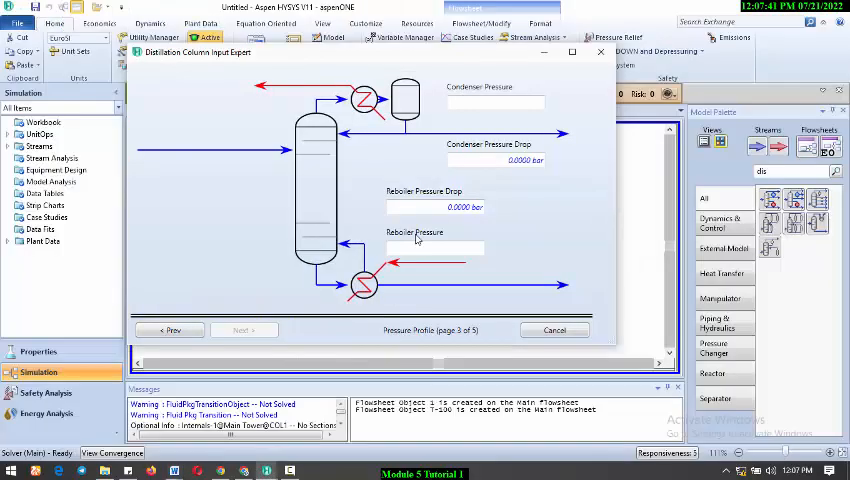
Set condenser and reboiler pressures to 1.013 bar and skip the optional estimates
{"action": "left_click", "coordinate": [490, 102]}
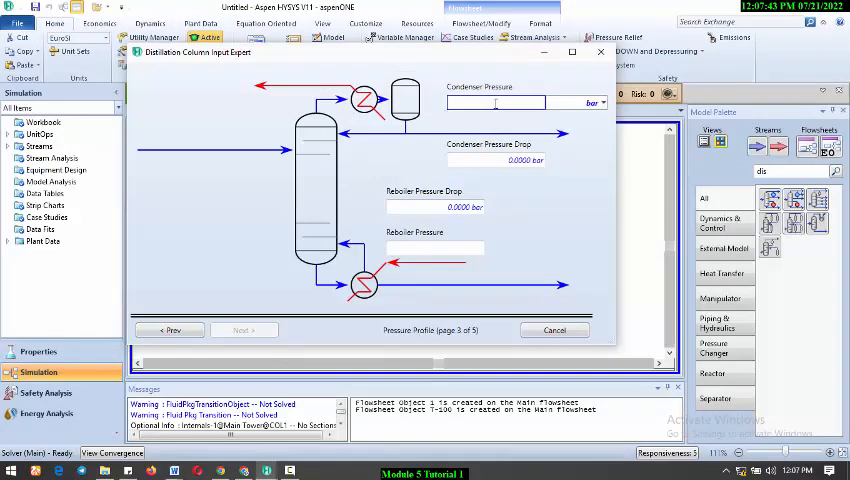
{"action": "left_click", "coordinate": [603, 102]}
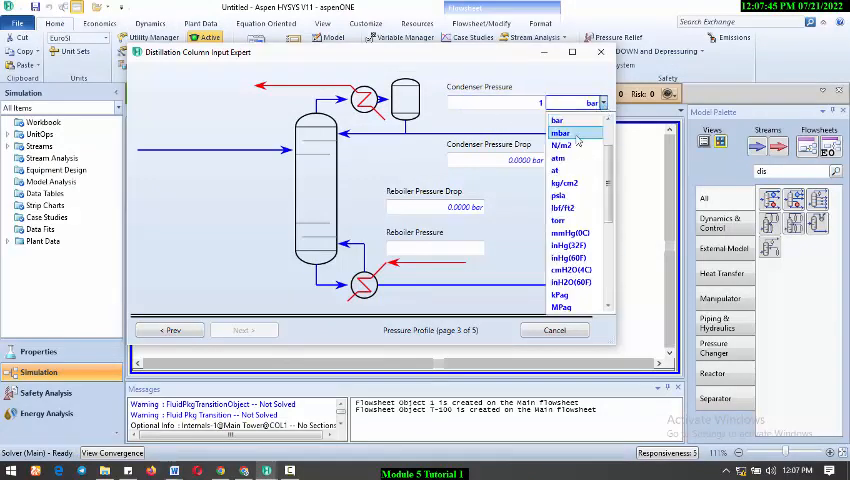
{"action": "left_click", "coordinate": [557, 118]}
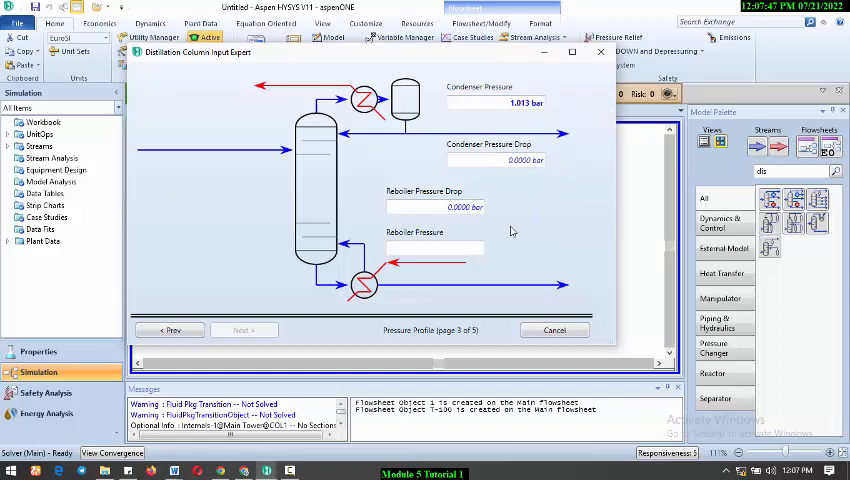
{"action": "left_click", "coordinate": [434, 247]}
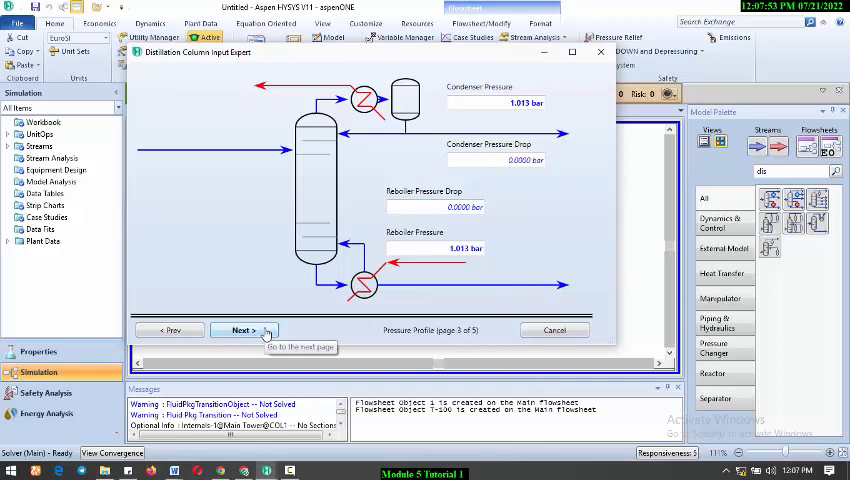
{"action": "left_click", "coordinate": [240, 330]}
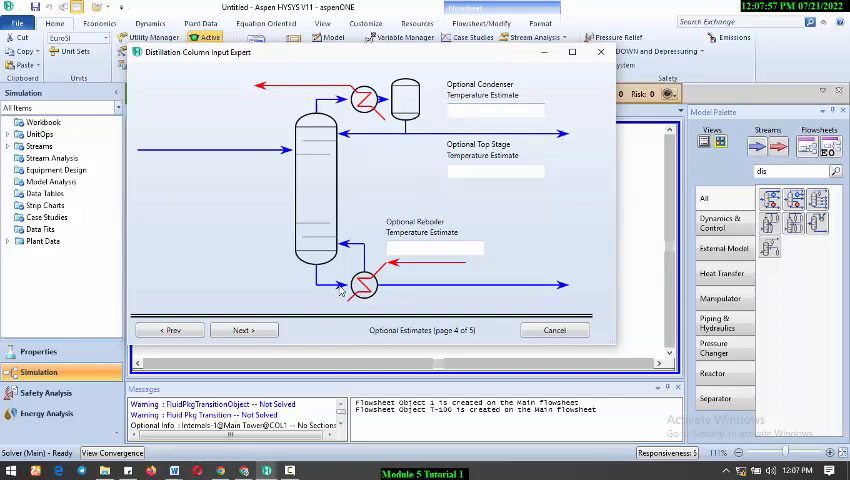
{"action": "left_click", "coordinate": [243, 330]}
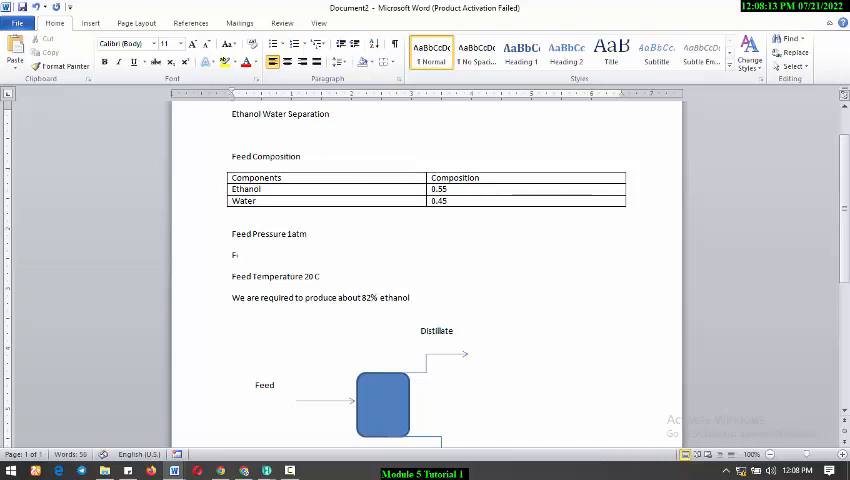
Type 'Feed Flowrate = 1000kgmole/hr' below Feed Pressure in the Word notes
{"action": "type", "text": "Feed Flo"}
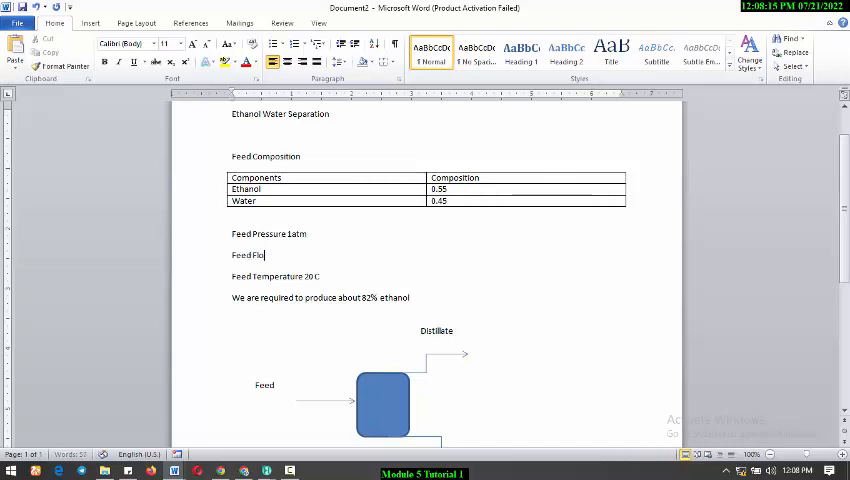
{"action": "type", "text": "wrate"}
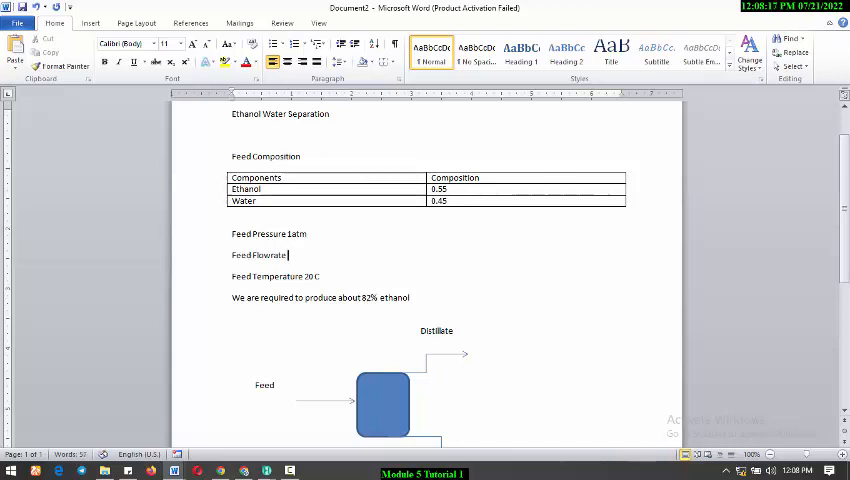
{"action": "type", "text": "="}
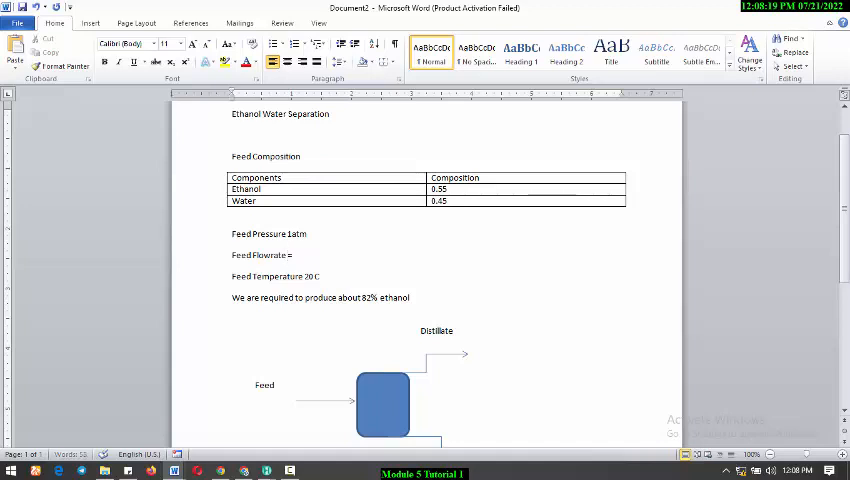
{"action": "type", "text": "1000k"}
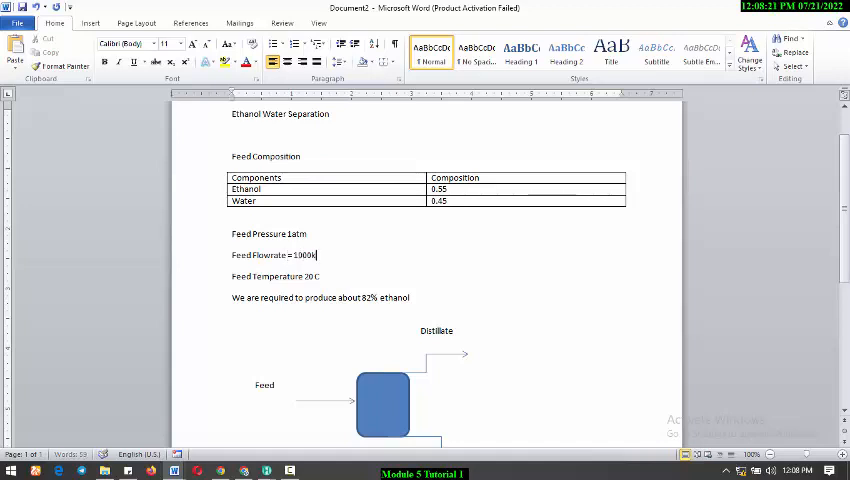
{"action": "type", "text": "kgmole"}
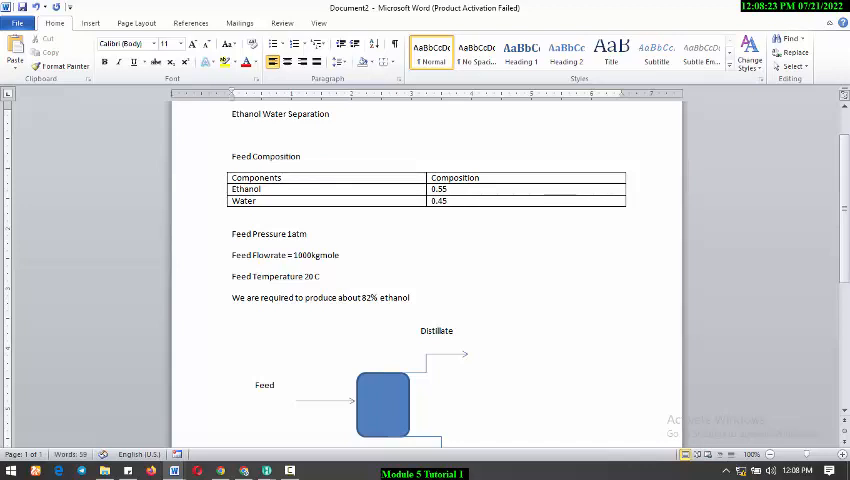
{"action": "type", "text": "/hr"}
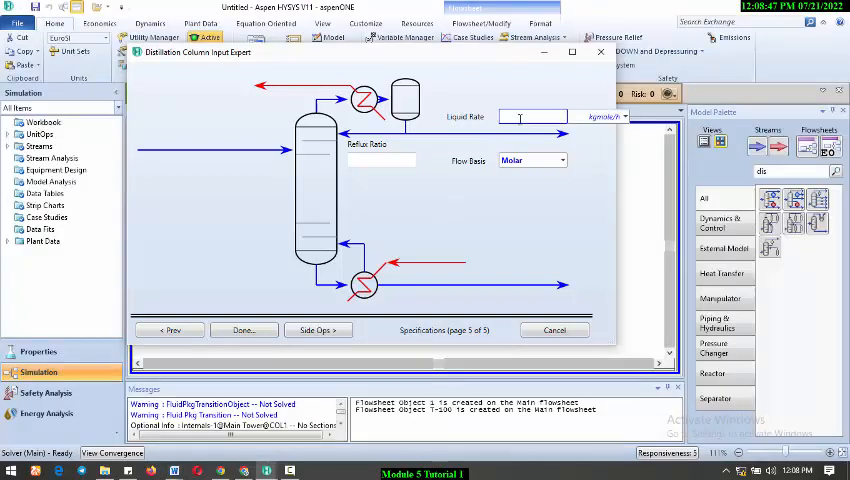
Enter a 550 kgmole/h liquid rate and a 2.000 reflux ratio
{"action": "type", "text": "550.000"}
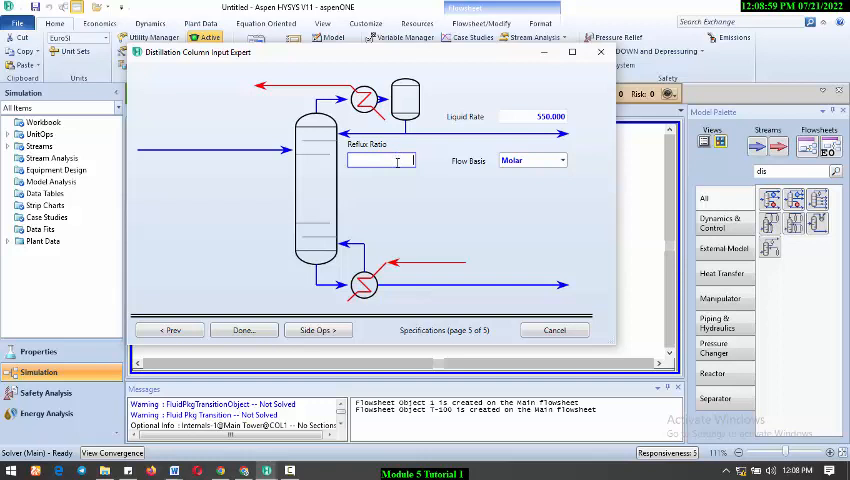
{"action": "type", "text": "2.000"}
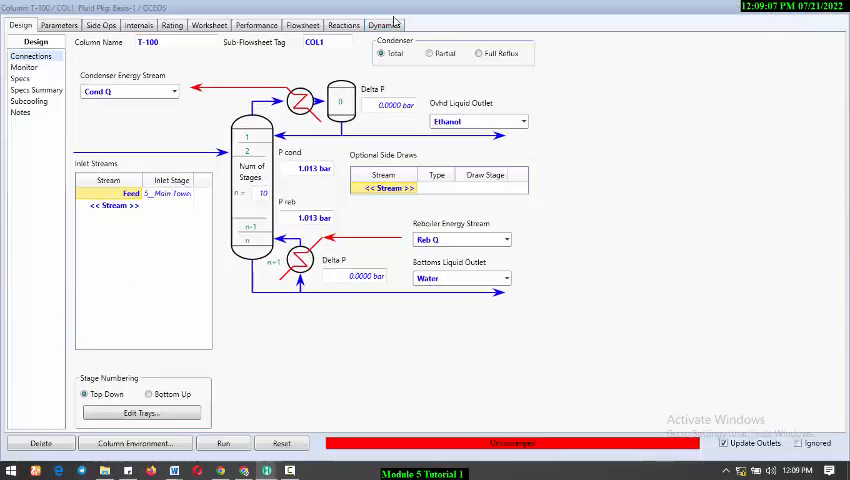
{"action": "mouse_move", "coordinate": [82, 180]}
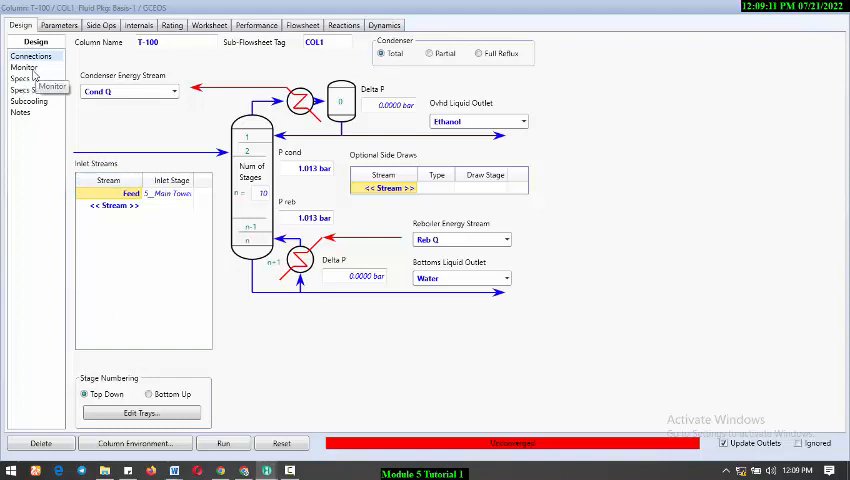
Show the T-100 specs monitor with reflux ratio 2 and distillate rate 550 kgmole/h
{"action": "left_click", "coordinate": [22, 66]}
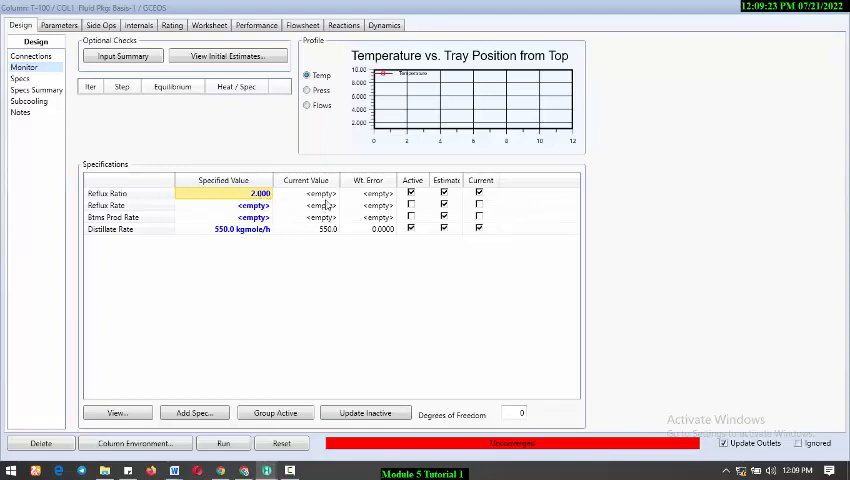
{"action": "mouse_move", "coordinate": [319, 195]}
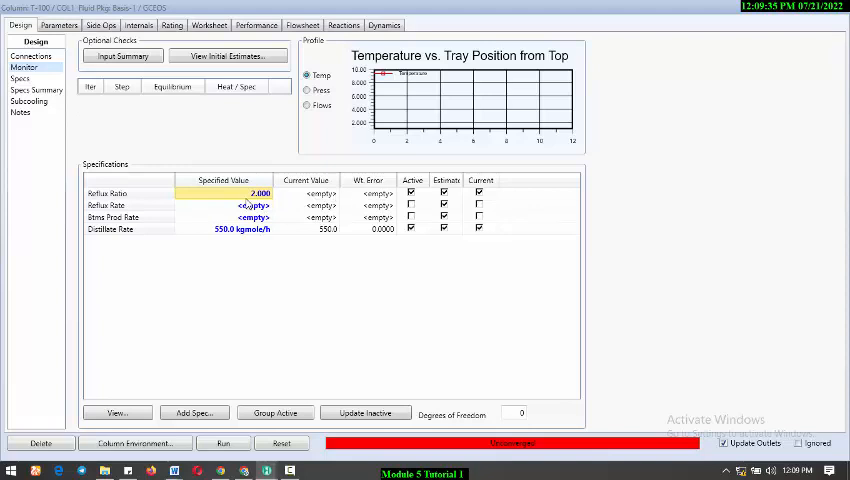
{"action": "mouse_move", "coordinate": [262, 196]}
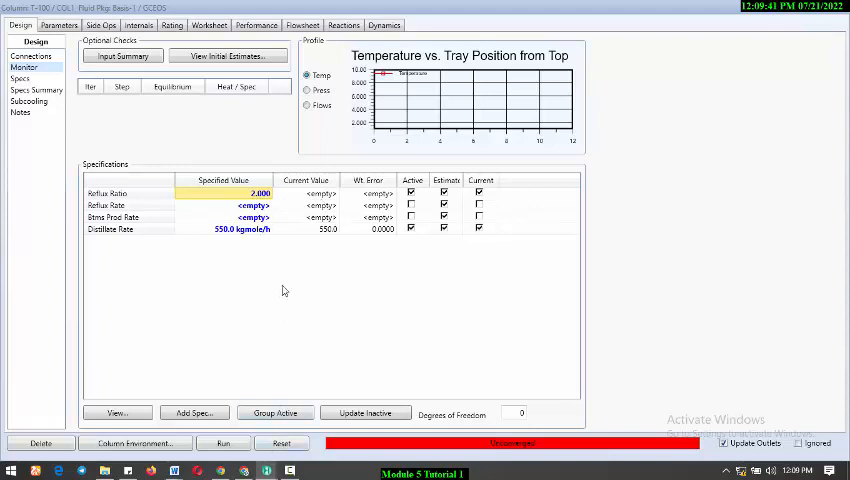
{"action": "mouse_move", "coordinate": [226, 443]}
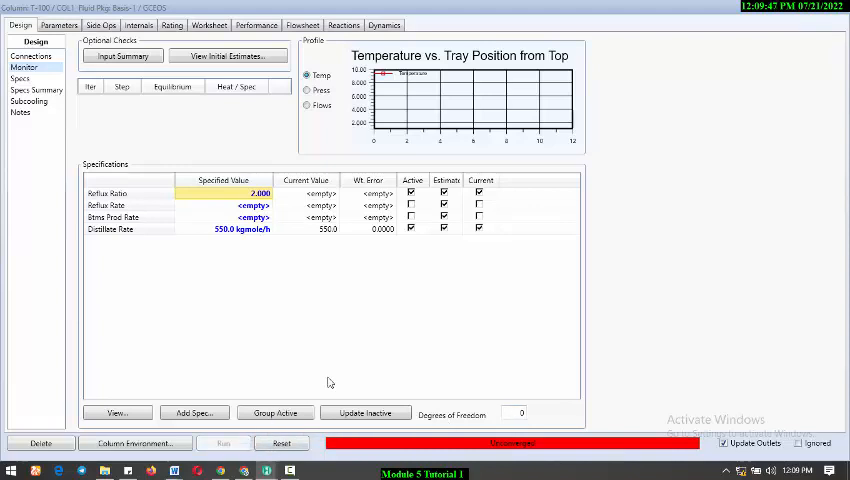
Run T-100 to convergence, giving reflux rate 1100 and bottoms rate 450 kgmole/h
{"action": "left_click", "coordinate": [223, 444]}
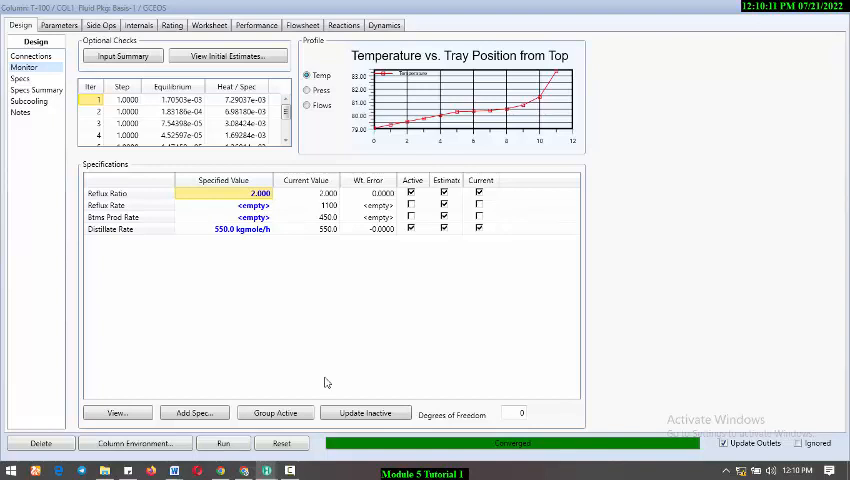
{"action": "mouse_move", "coordinate": [352, 305]}
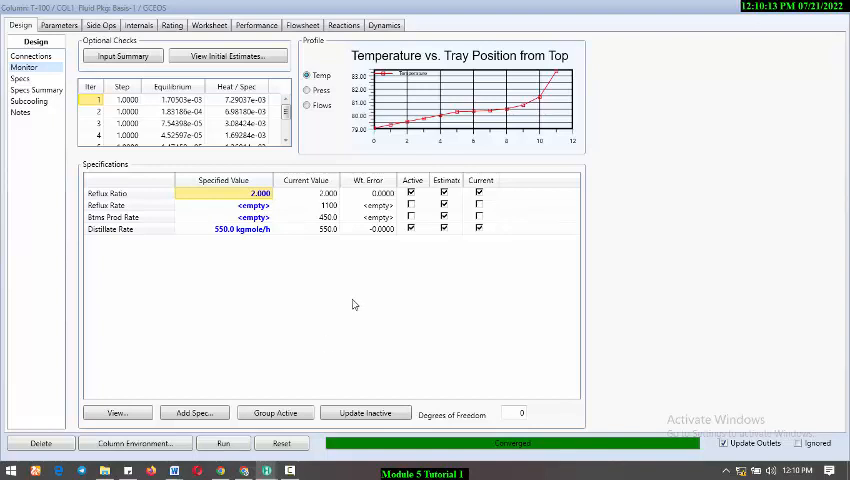
{"action": "mouse_move", "coordinate": [210, 213]}
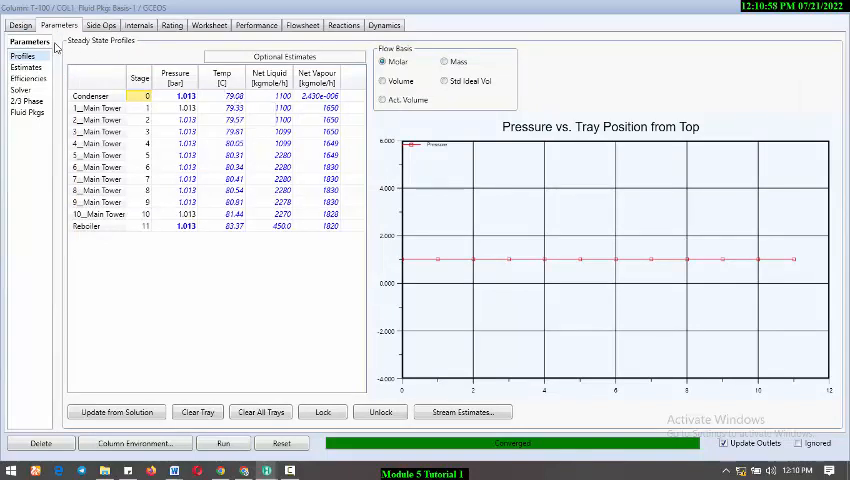
Browse the column specification types under Design > Specs and close the list without adding one
{"action": "left_click", "coordinate": [17, 24]}
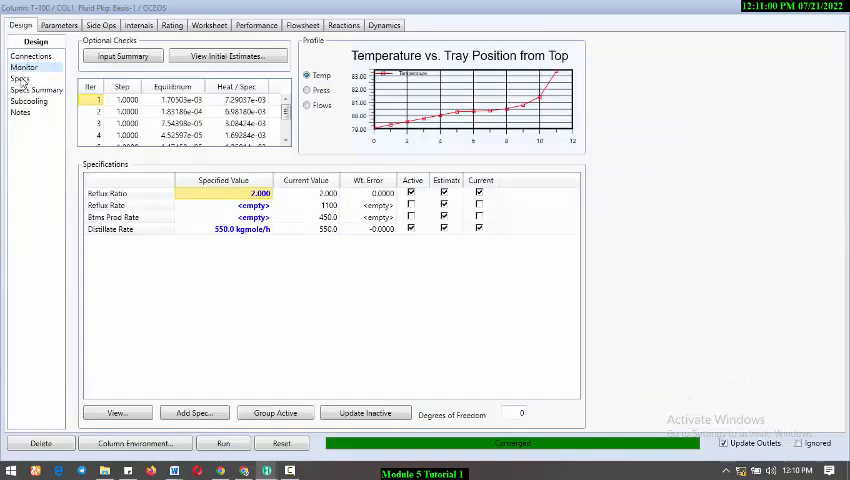
{"action": "left_click", "coordinate": [22, 75]}
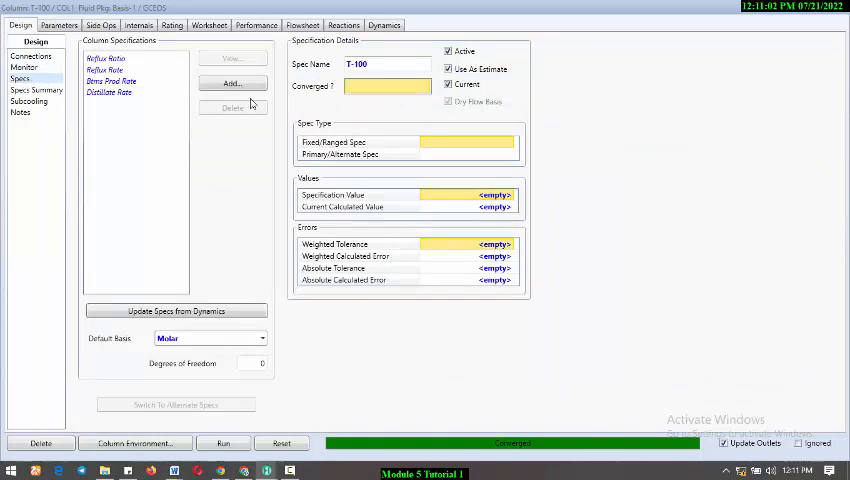
{"action": "left_click", "coordinate": [227, 80]}
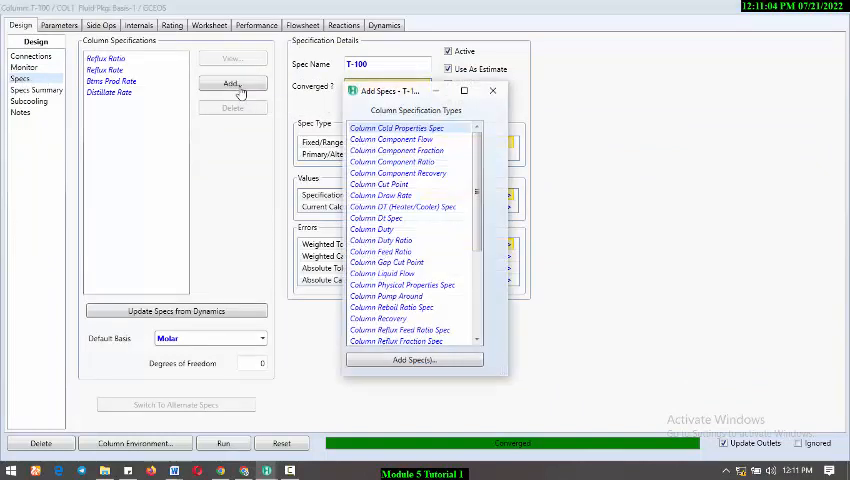
{"action": "scroll", "scroll_direction": "down", "scroll_amount": 3}
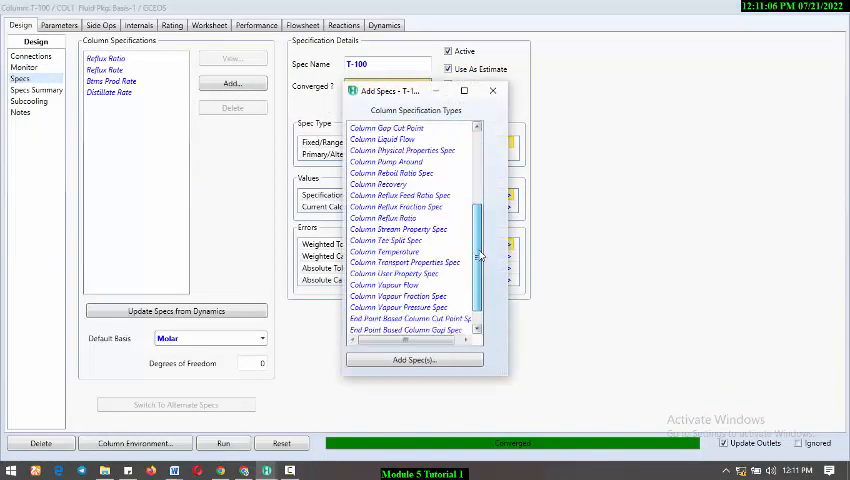
{"action": "scroll", "scroll_direction": "down", "scroll_amount": 3}
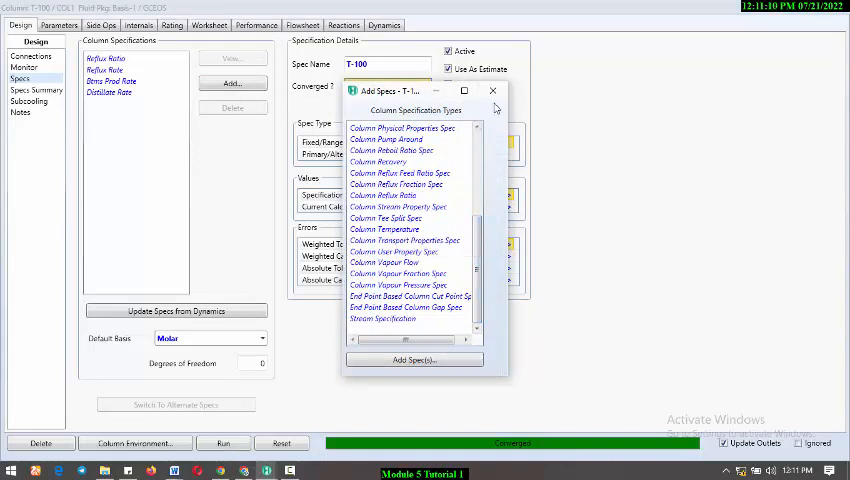
{"action": "left_click", "coordinate": [503, 91]}
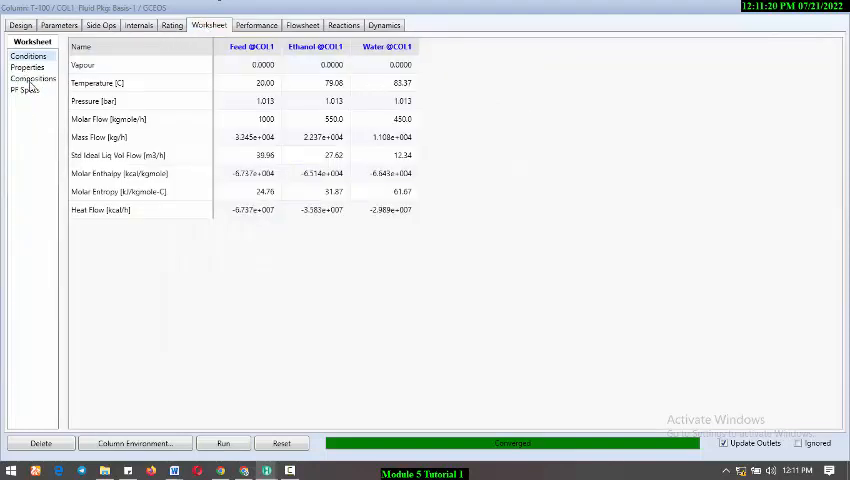
Read product compositions (0.8076 ethanol distillate, 0.7648 water bottoms), then return to Design
{"action": "left_click", "coordinate": [30, 78]}
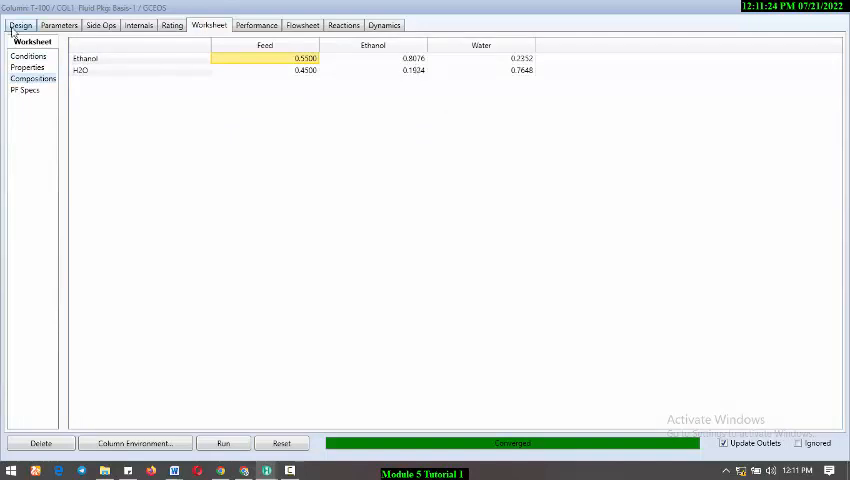
{"action": "left_click", "coordinate": [18, 27]}
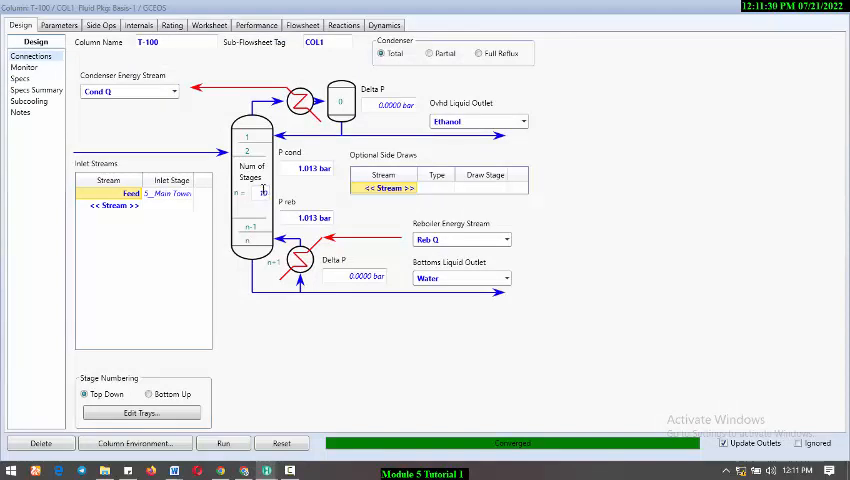
Change T-100's feed inlet stage from stage 3 to stage 7 on the Connections page
{"action": "type", "text": "10"}
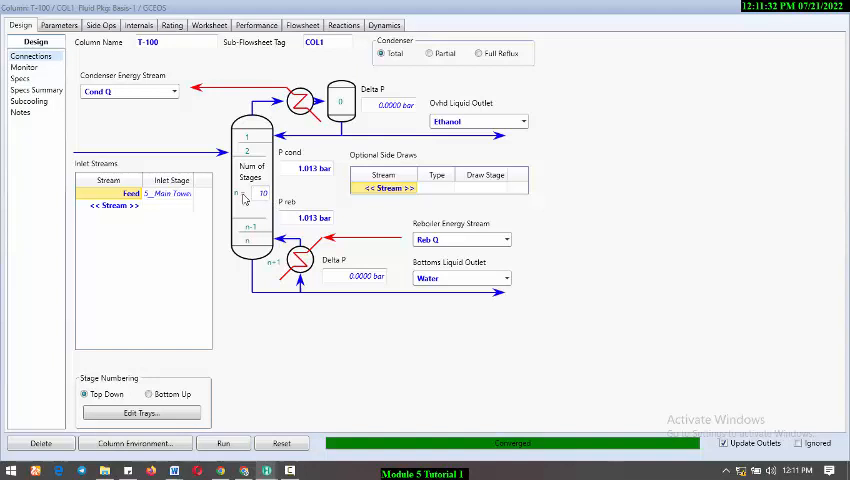
{"action": "left_click", "coordinate": [192, 194]}
{"action": "type", "text": "3"}
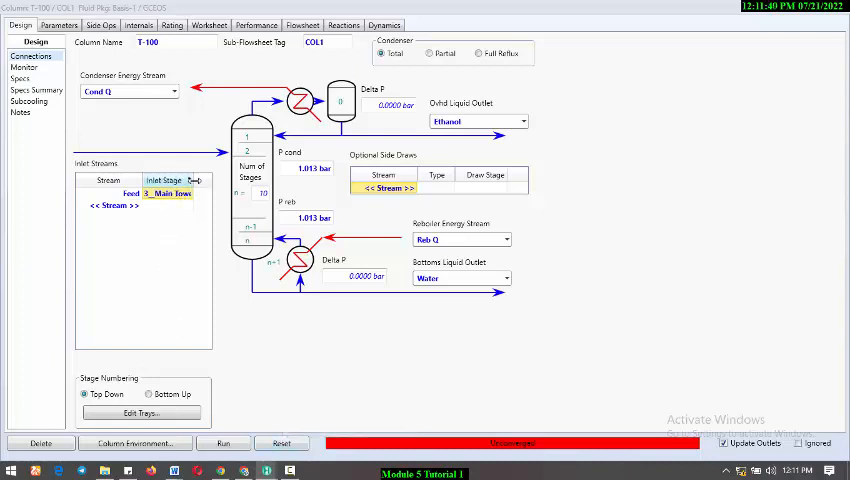
{"action": "mouse_move", "coordinate": [282, 443]}
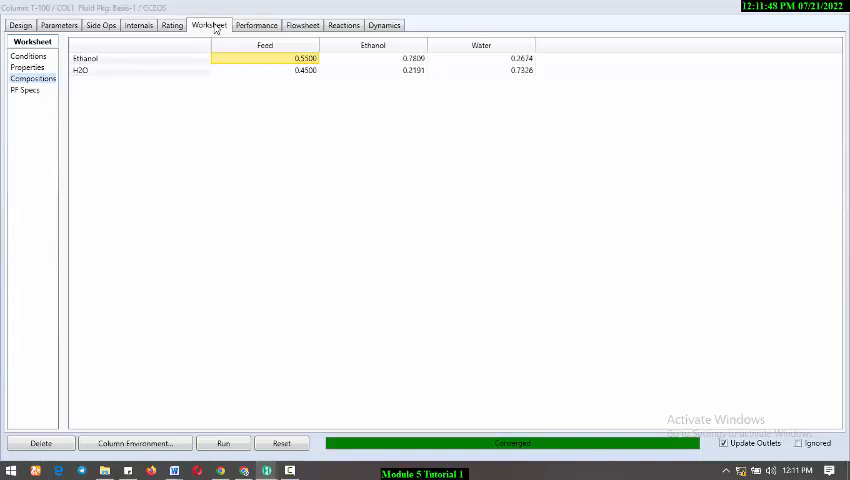
{"action": "mouse_move", "coordinate": [416, 78]}
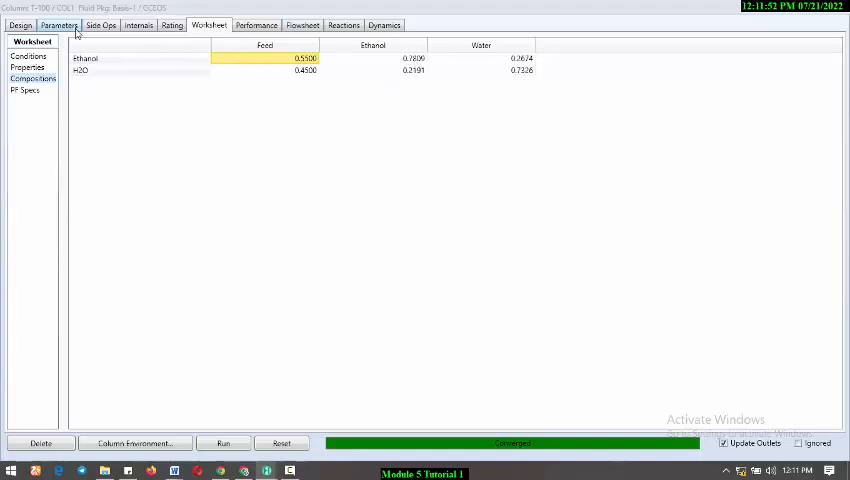
{"action": "left_click", "coordinate": [18, 26]}
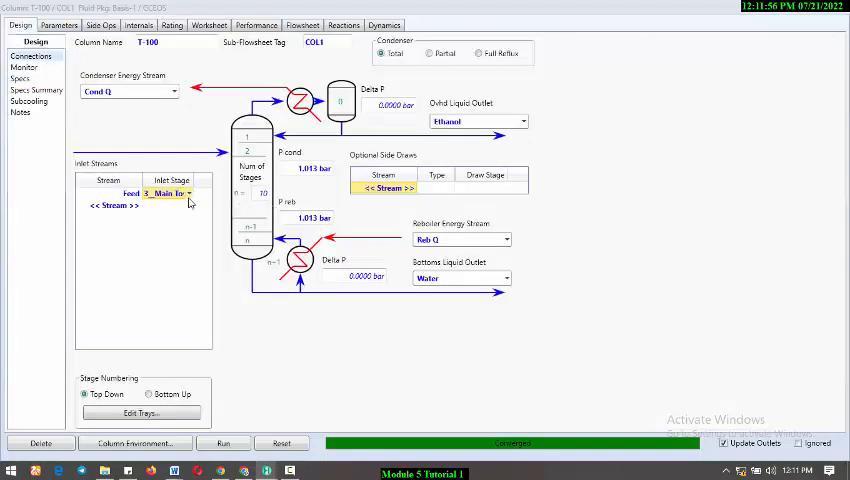
{"action": "left_click", "coordinate": [189, 193]}
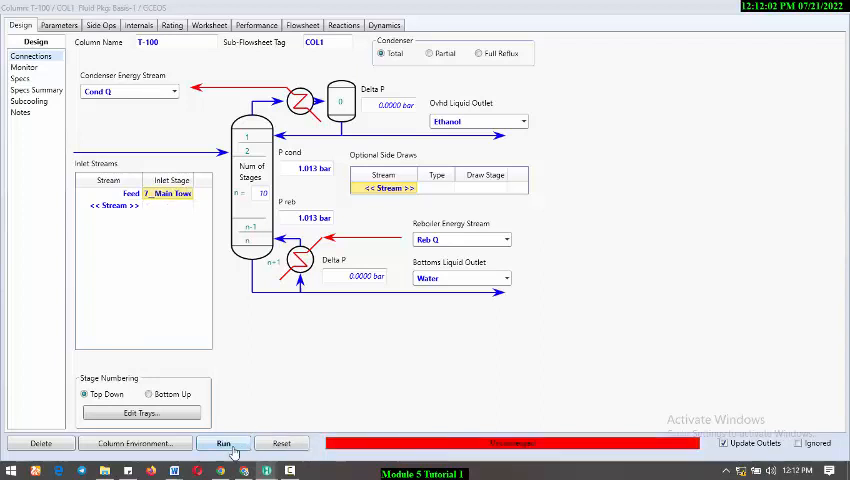
Run T-100 with the feed on stage 7, reading 0.8213 distillate ethanol, then return to Connections
{"action": "left_click", "coordinate": [223, 444]}
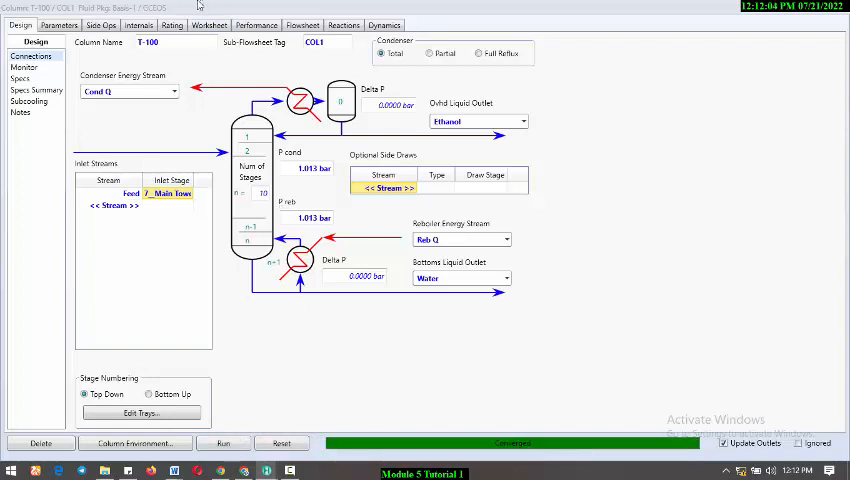
{"action": "left_click", "coordinate": [213, 17]}
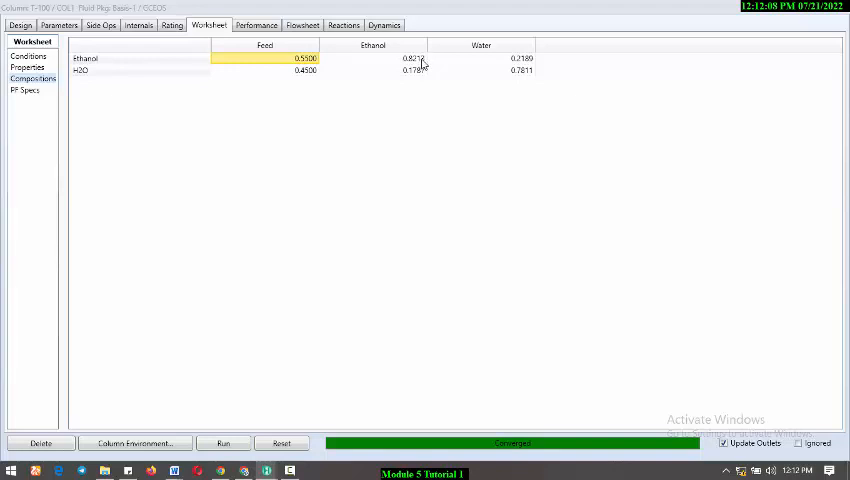
{"action": "mouse_move", "coordinate": [410, 85]}
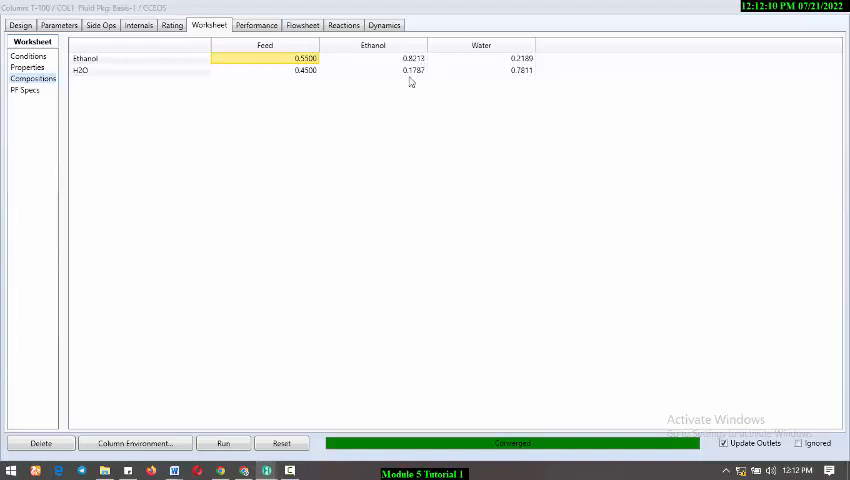
{"action": "left_click", "coordinate": [18, 25]}
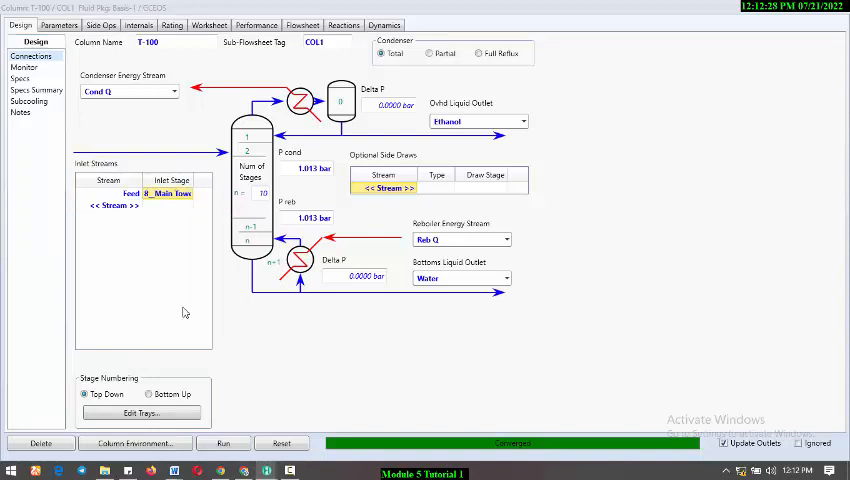
Converge T-100 with the feed on stage 8 and read 0.8242 distillate ethanol
{"action": "left_click", "coordinate": [224, 443]}
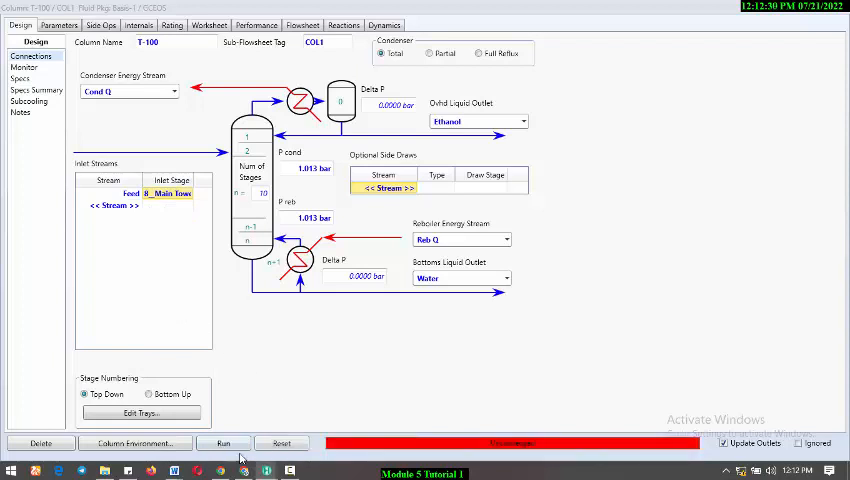
{"action": "left_click", "coordinate": [222, 444]}
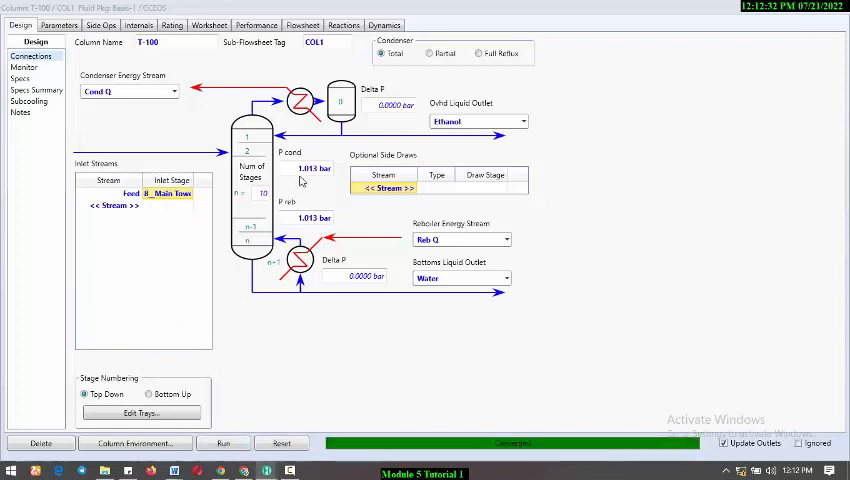
{"action": "left_click", "coordinate": [221, 17]}
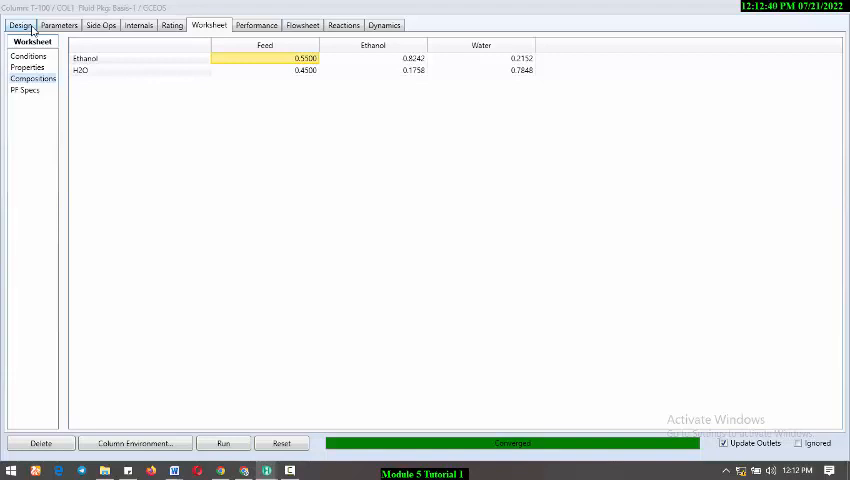
Move the feed back to stage 7 and reconverge the column
{"action": "left_click", "coordinate": [16, 24]}
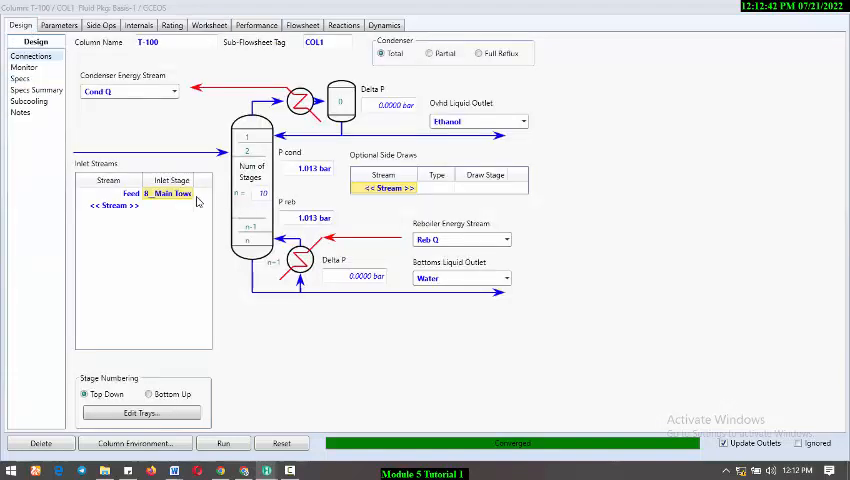
{"action": "left_click", "coordinate": [190, 193]}
{"action": "type", "text": "7"}
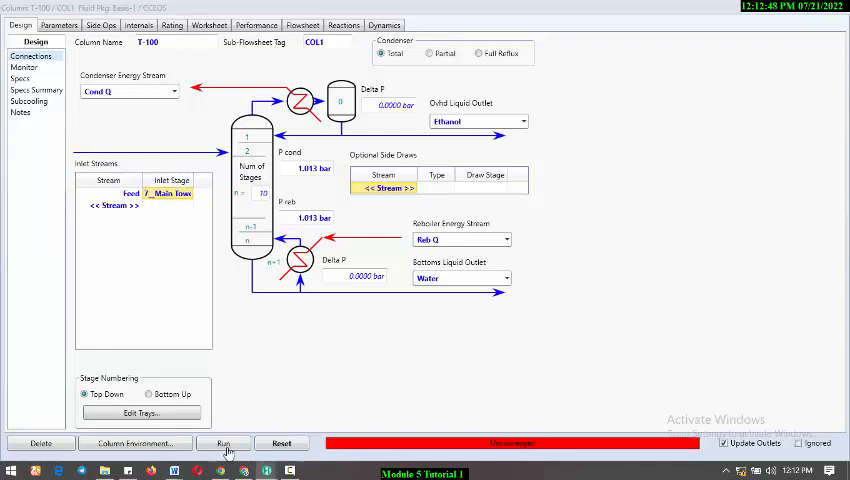
{"action": "left_click", "coordinate": [221, 444]}
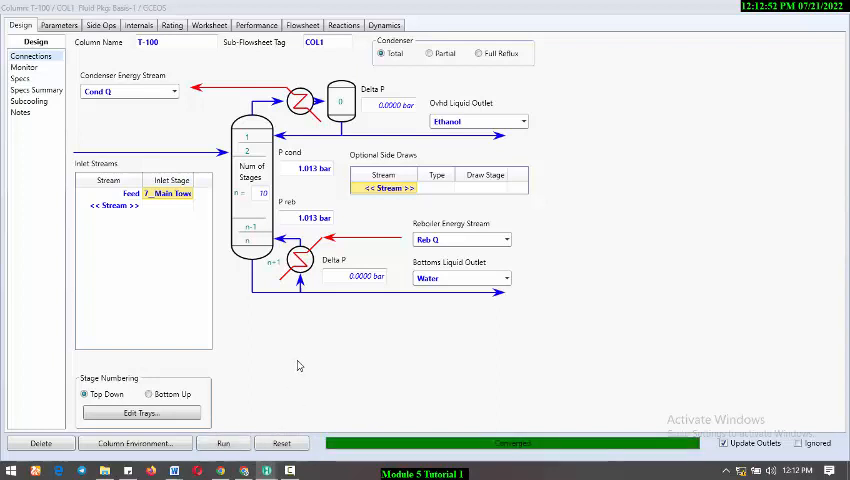
{"action": "mouse_move", "coordinate": [654, 199]}
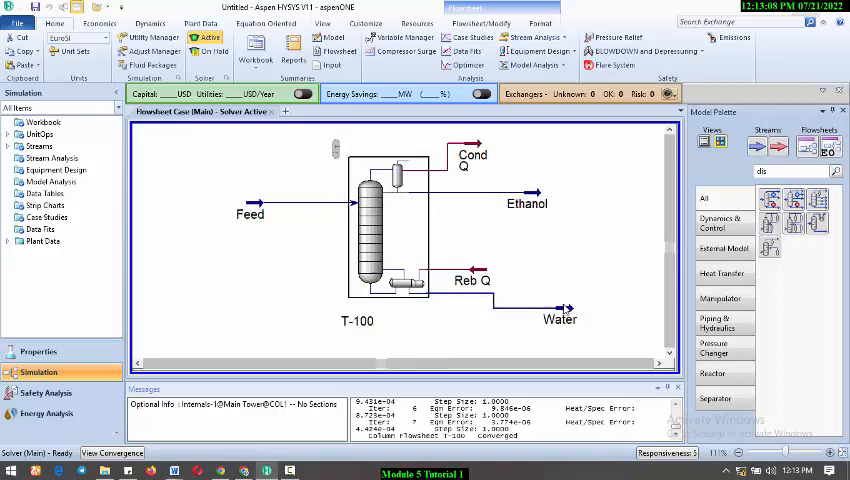
Check the Water bottoms stream composition (0.2189 ethanol), then reopen column T-100
{"action": "double_click", "coordinate": [559, 318]}
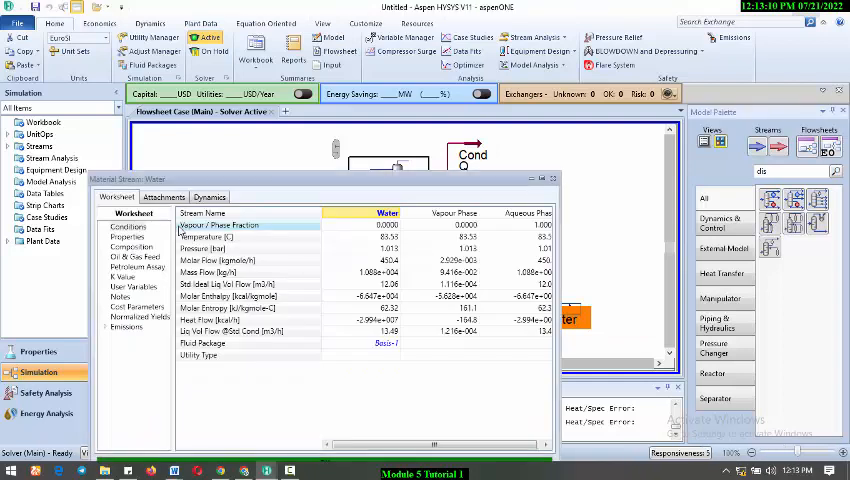
{"action": "left_click", "coordinate": [130, 247]}
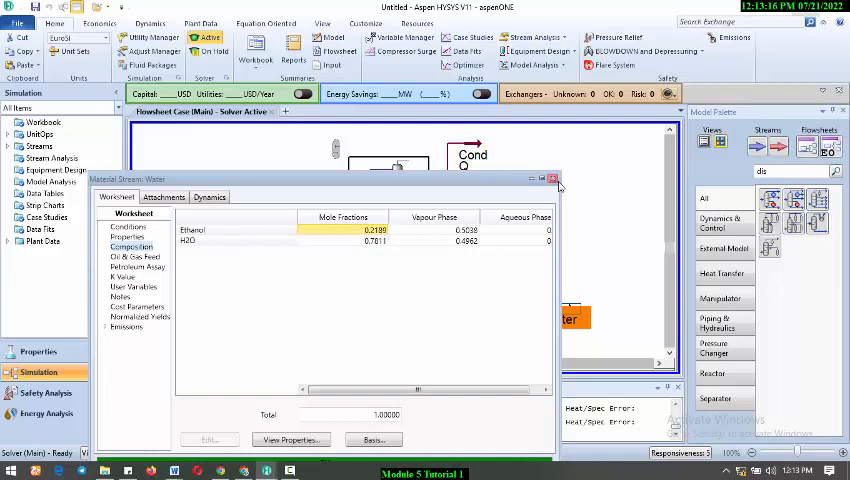
{"action": "mouse_move", "coordinate": [552, 179]}
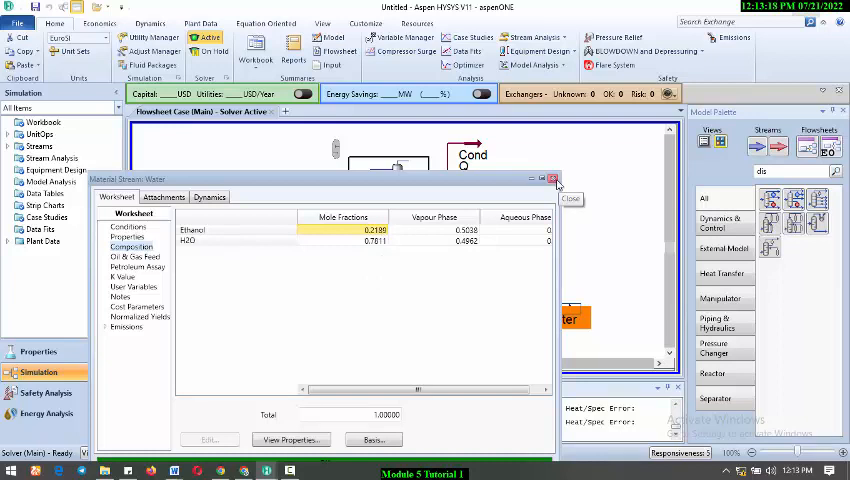
{"action": "left_click", "coordinate": [552, 178]}
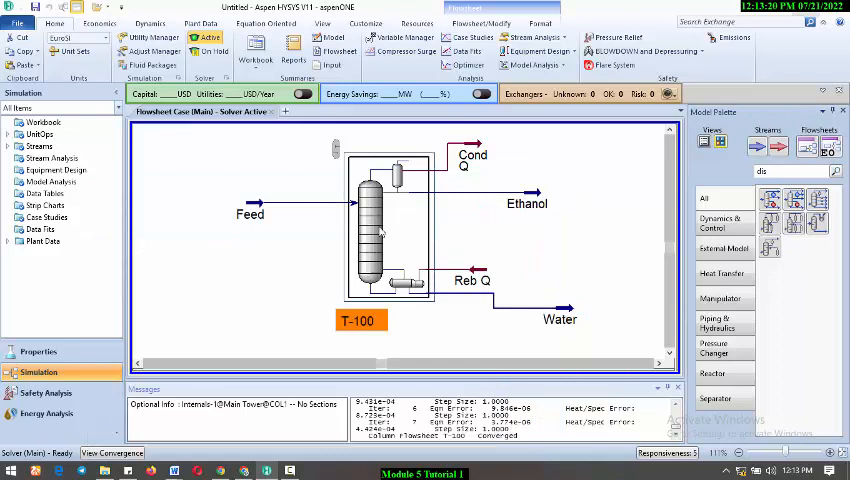
{"action": "double_click", "coordinate": [377, 230]}
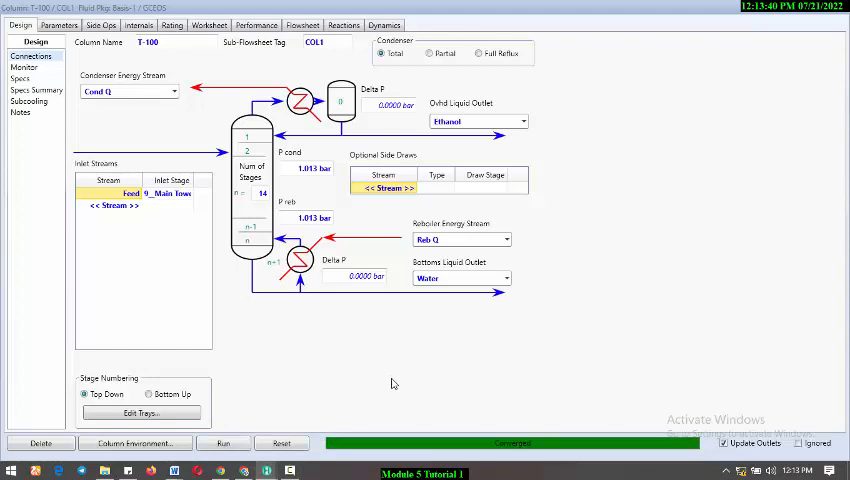
Rerun T-100 with 25 stages and feed on stage 16, reading 0.8576 distillate ethanol
{"action": "left_click", "coordinate": [208, 16]}
{"action": "type", "text": "25"}
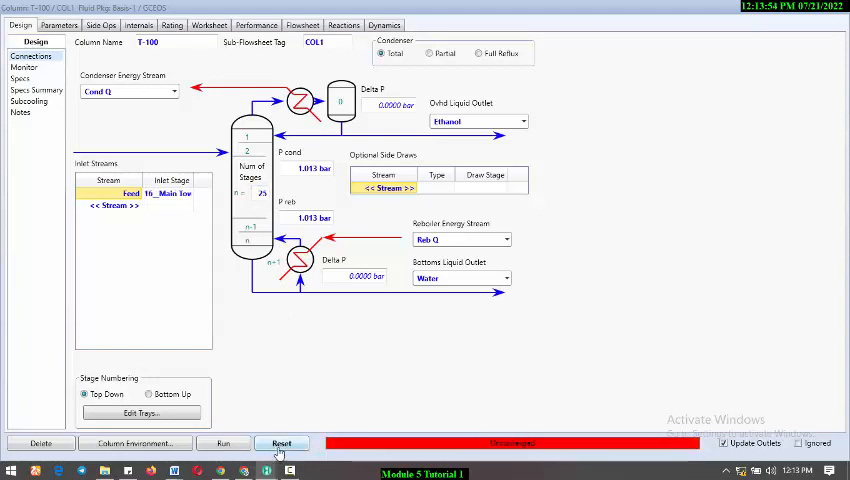
{"action": "left_click", "coordinate": [282, 444]}
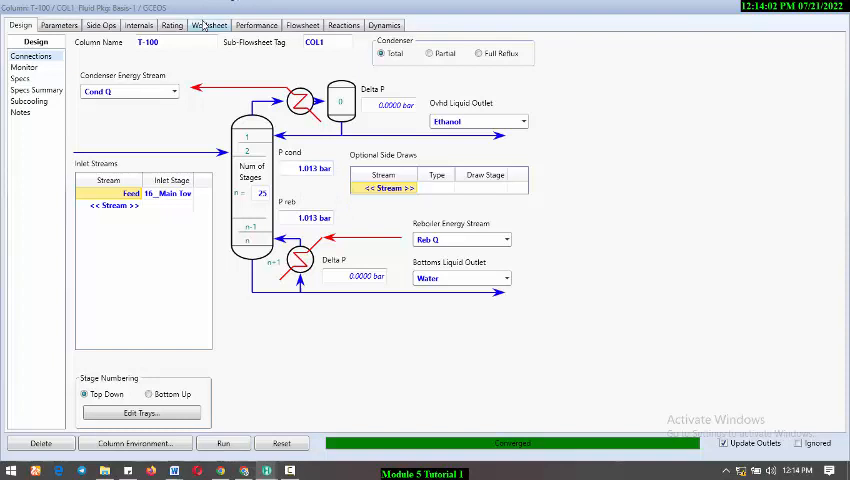
{"action": "left_click", "coordinate": [207, 19]}
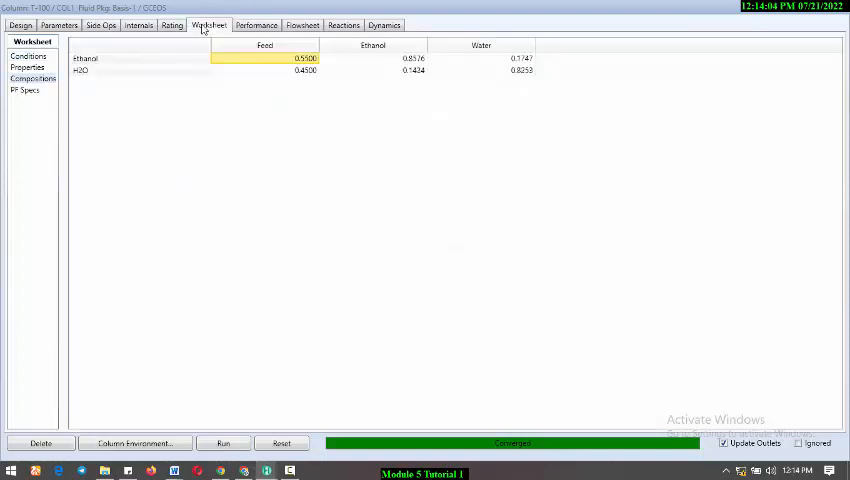
{"action": "mouse_move", "coordinate": [445, 68]}
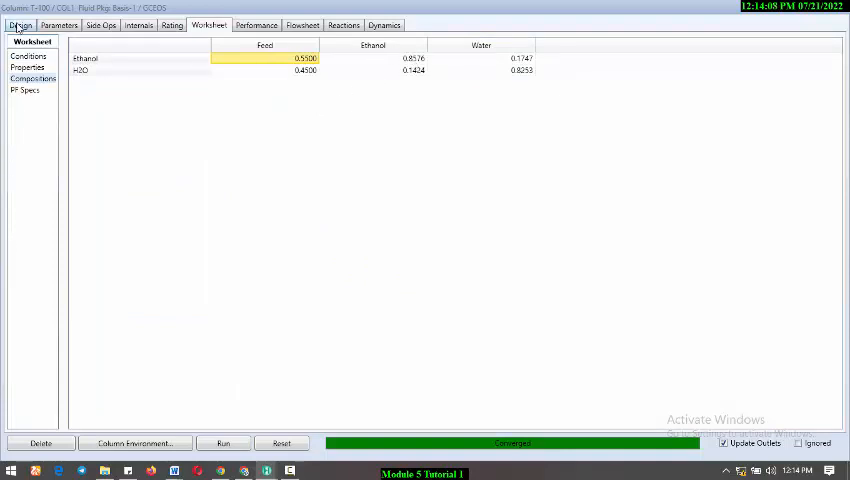
{"action": "left_click", "coordinate": [18, 26]}
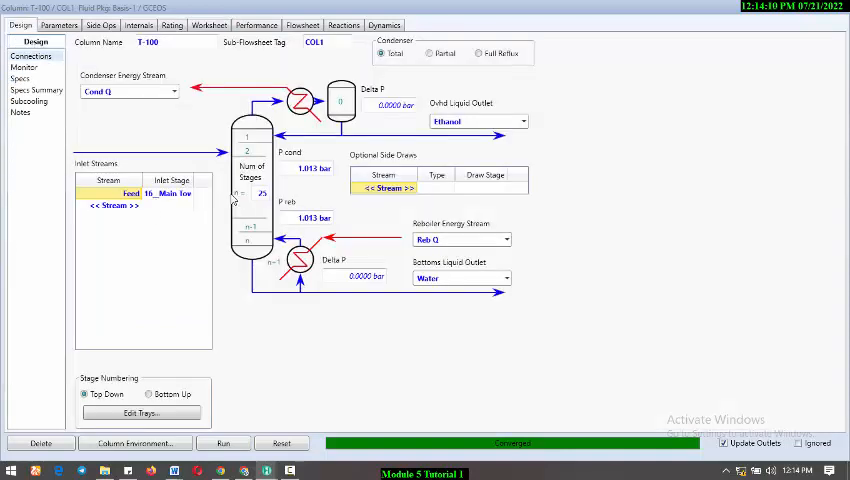
Move the feed to stage 22, reconverge for 0.8636 distillate ethanol, and close the column
{"action": "left_click", "coordinate": [188, 193]}
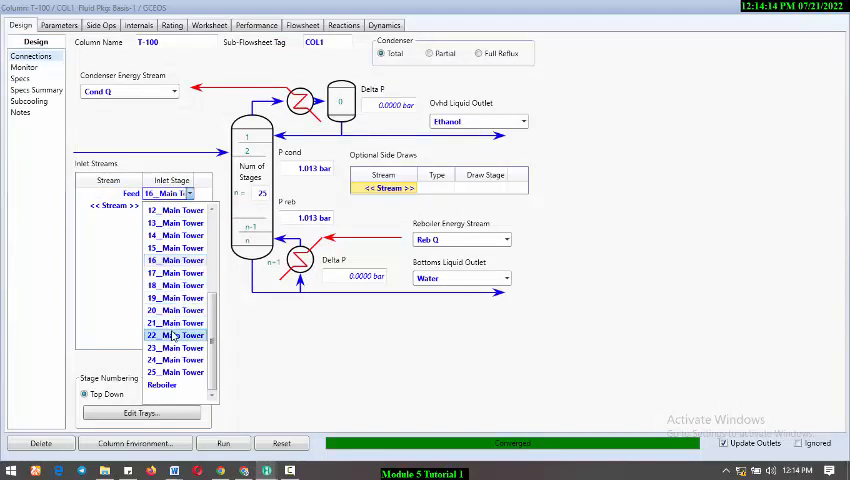
{"action": "left_click", "coordinate": [174, 335]}
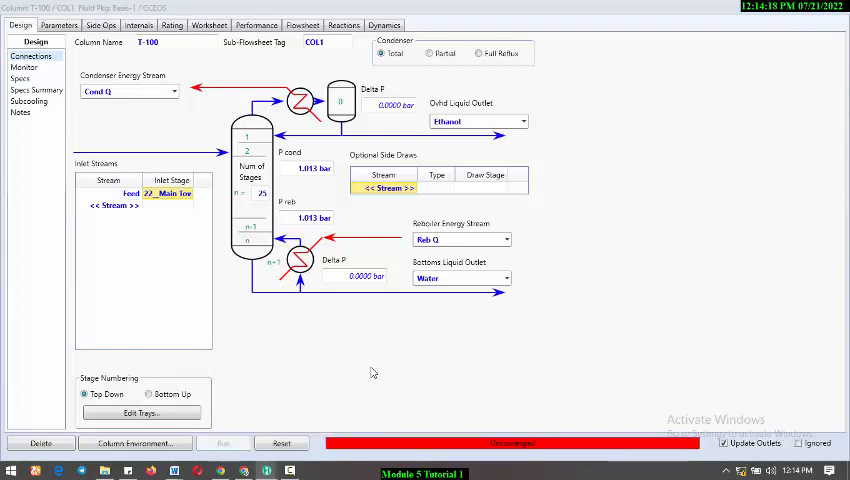
{"action": "left_click", "coordinate": [208, 17]}
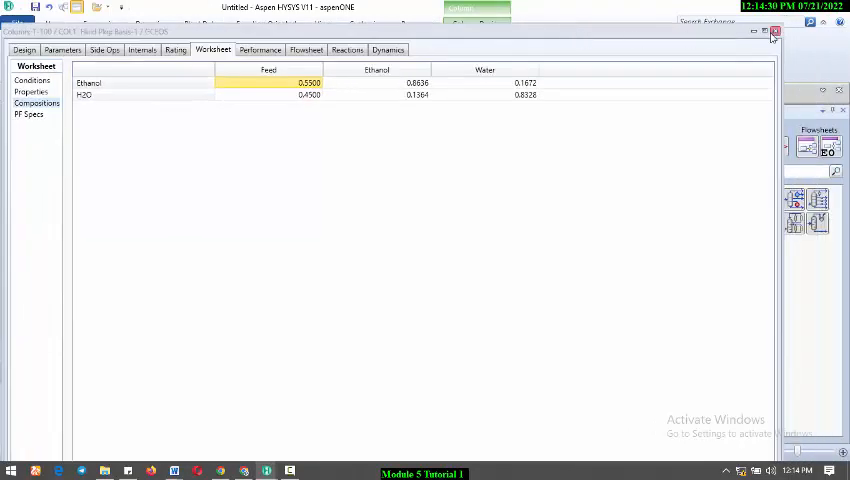
{"action": "mouse_move", "coordinate": [775, 33]}
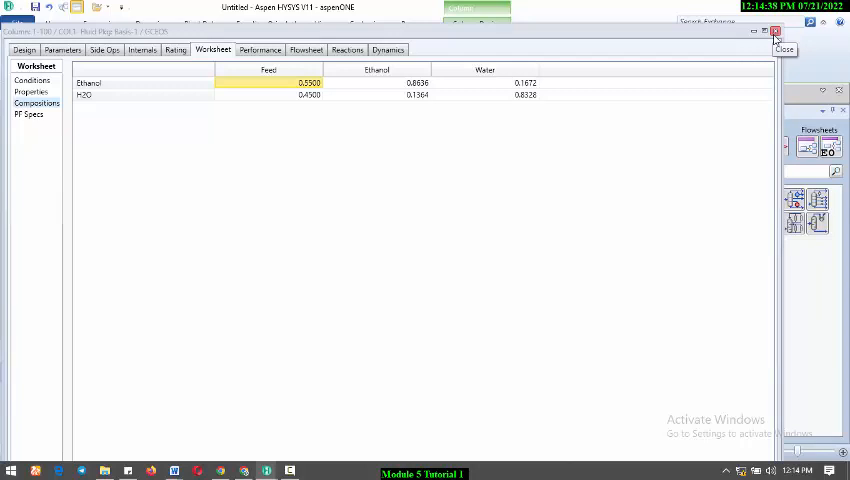
{"action": "left_click", "coordinate": [22, 49]}
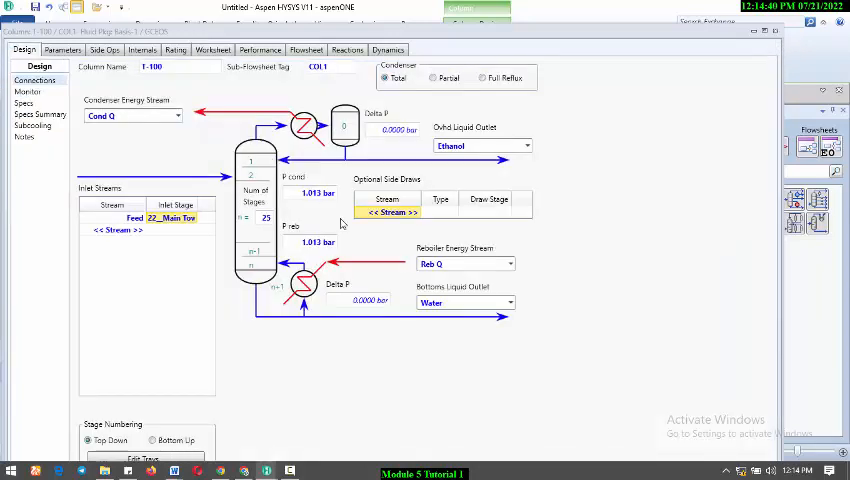